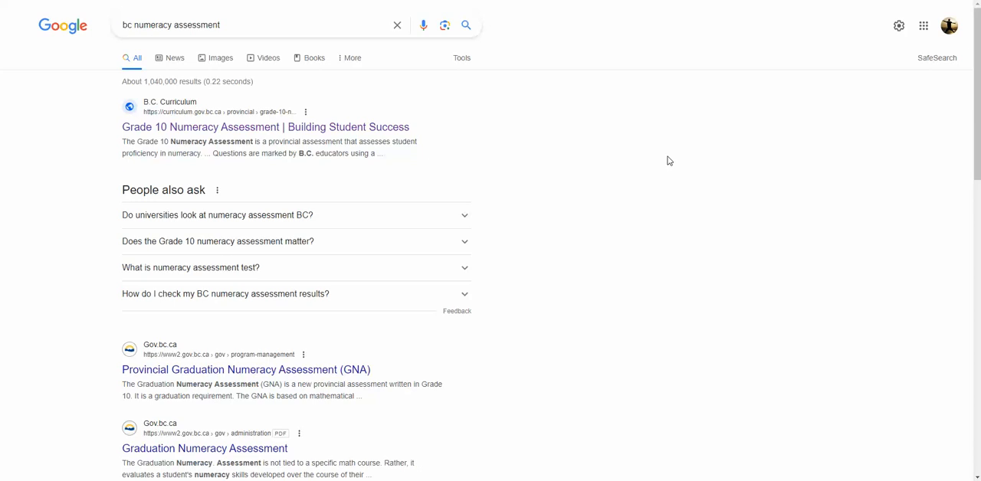
pyautogui.moveTo(335, 221)
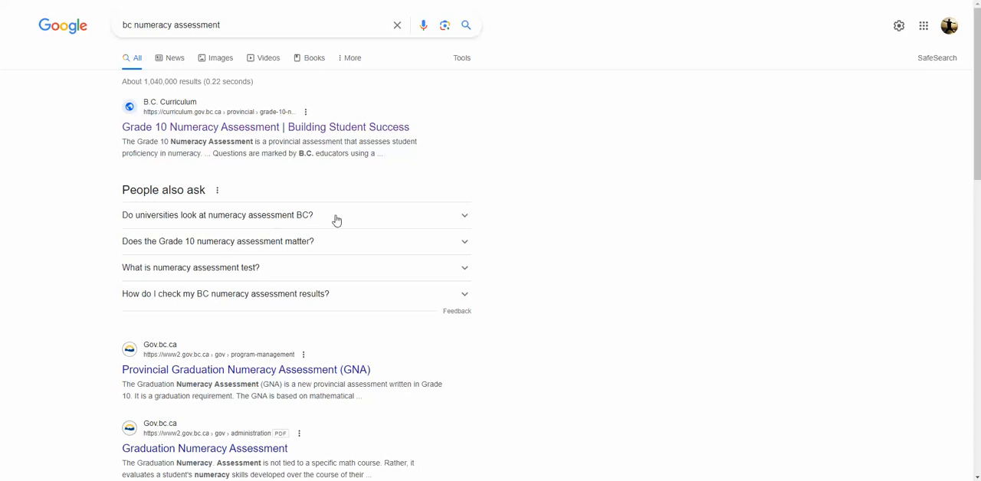
# Open the Grade 10 Numeracy Assessment page from the search results and scroll through its overview and three sections
pyautogui.click(217, 214)
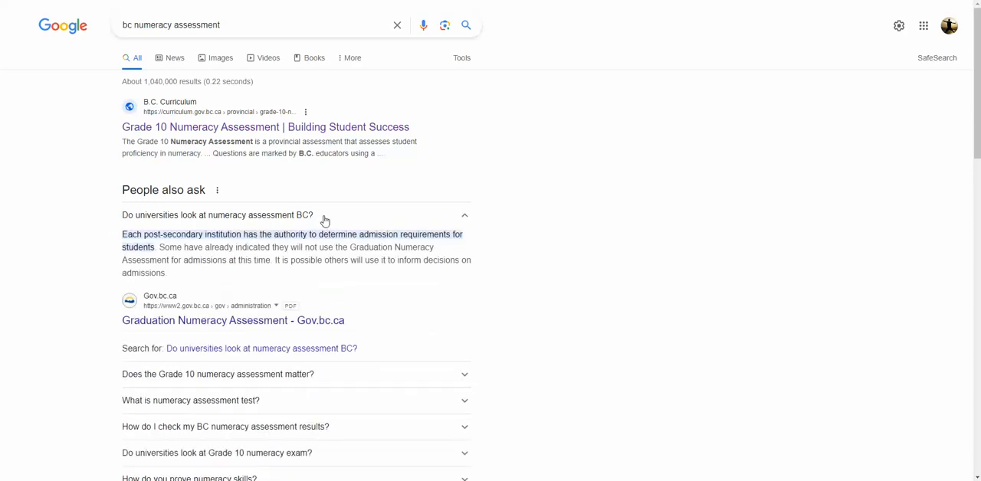
pyautogui.moveTo(381, 214)
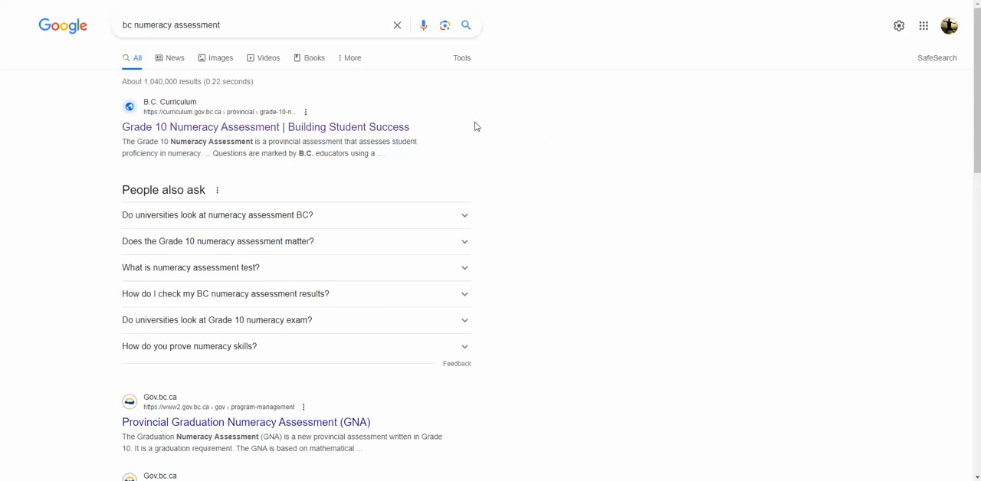
pyautogui.moveTo(356, 49)
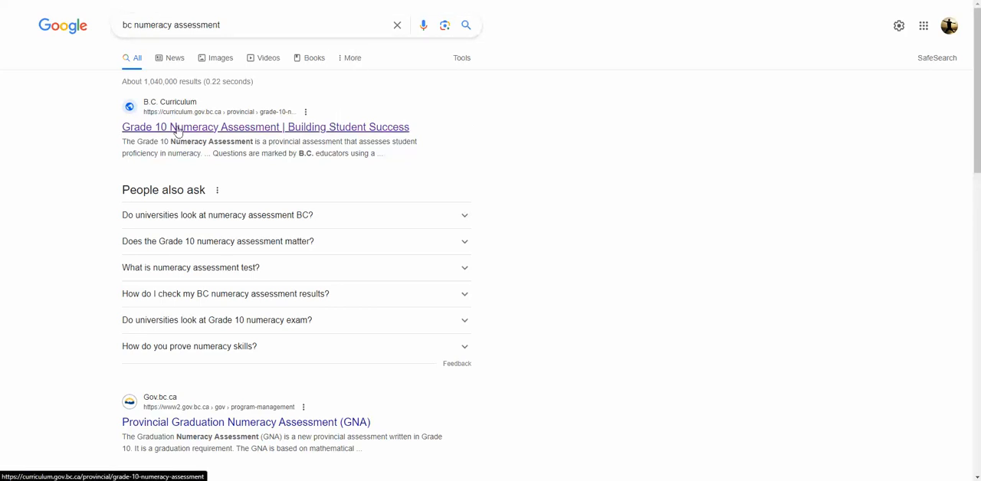
pyautogui.click(265, 126)
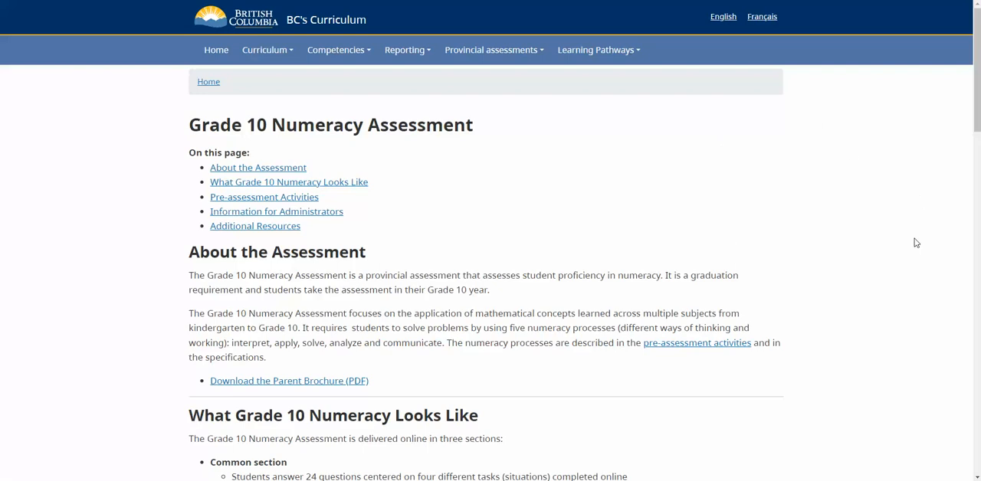
pyautogui.scroll(-3)
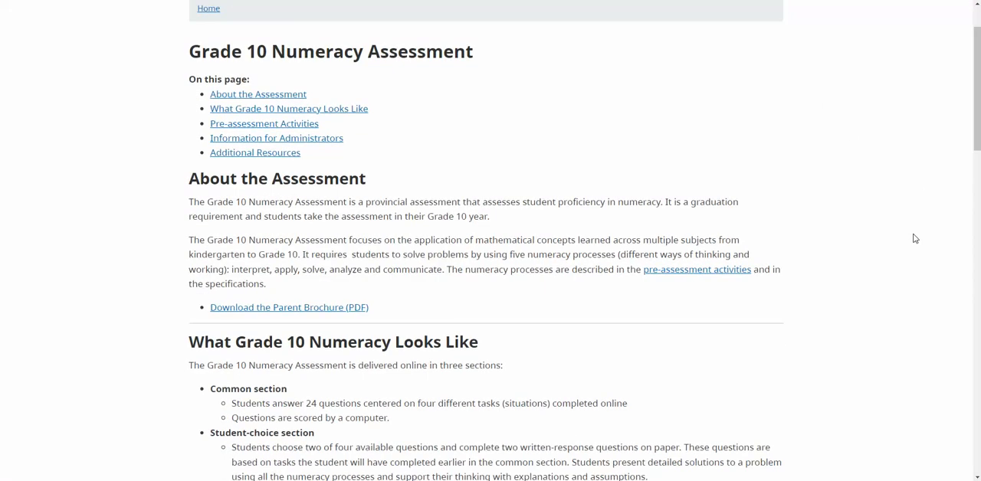
pyautogui.scroll(-3)
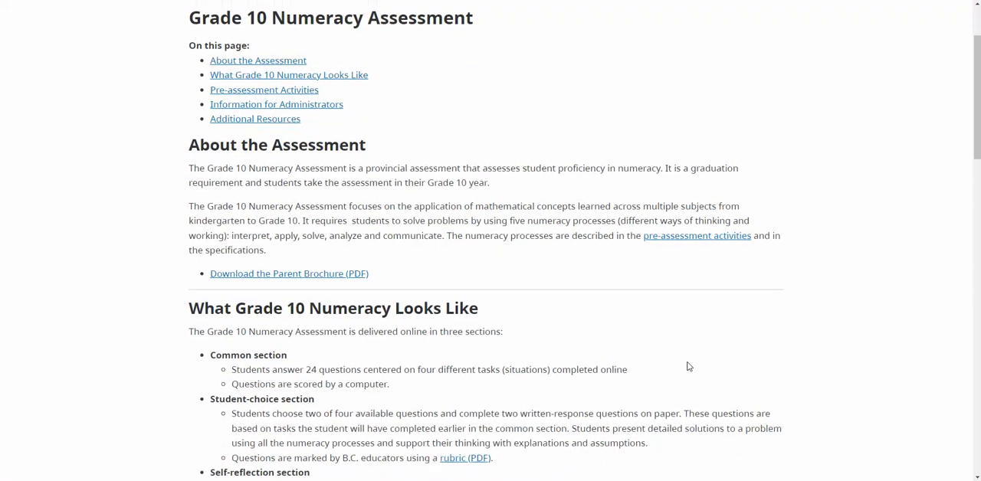
pyautogui.moveTo(891, 156)
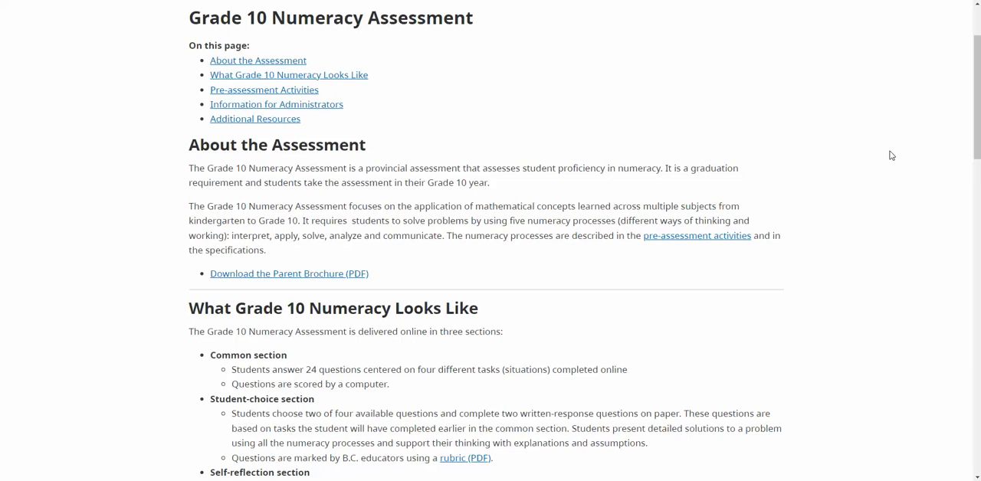
pyautogui.moveTo(892, 201)
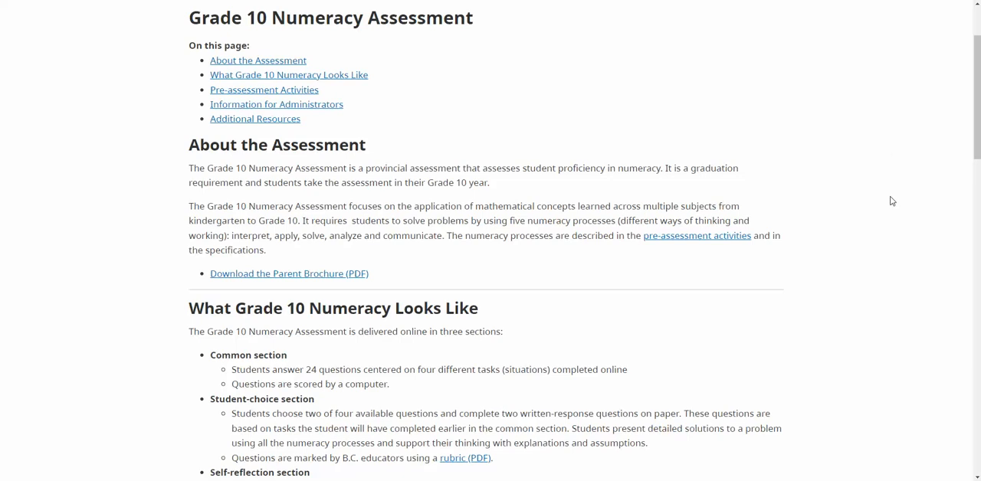
pyautogui.moveTo(887, 208)
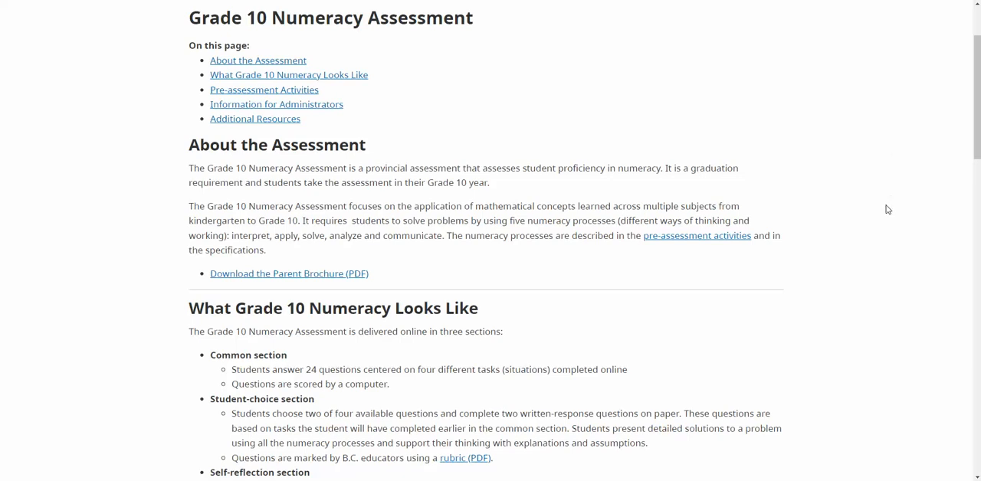
pyautogui.moveTo(874, 184)
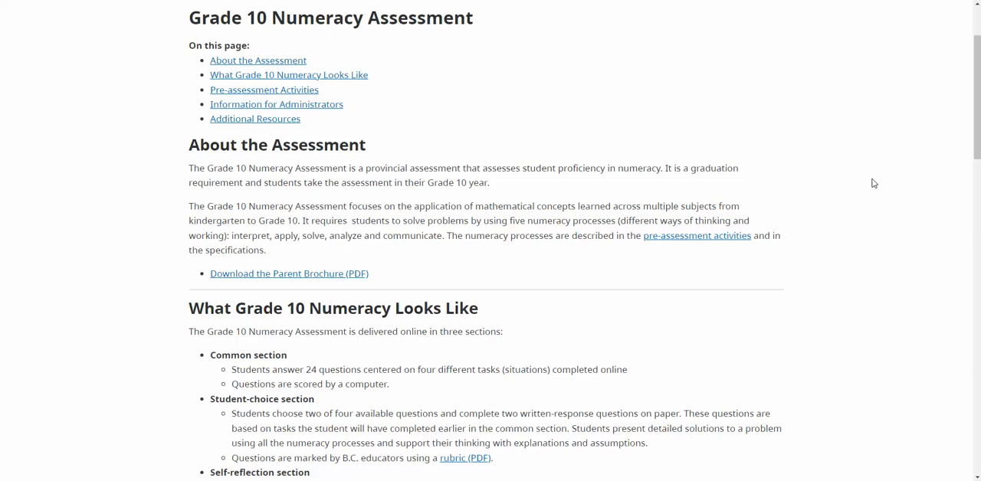
pyautogui.moveTo(873, 193)
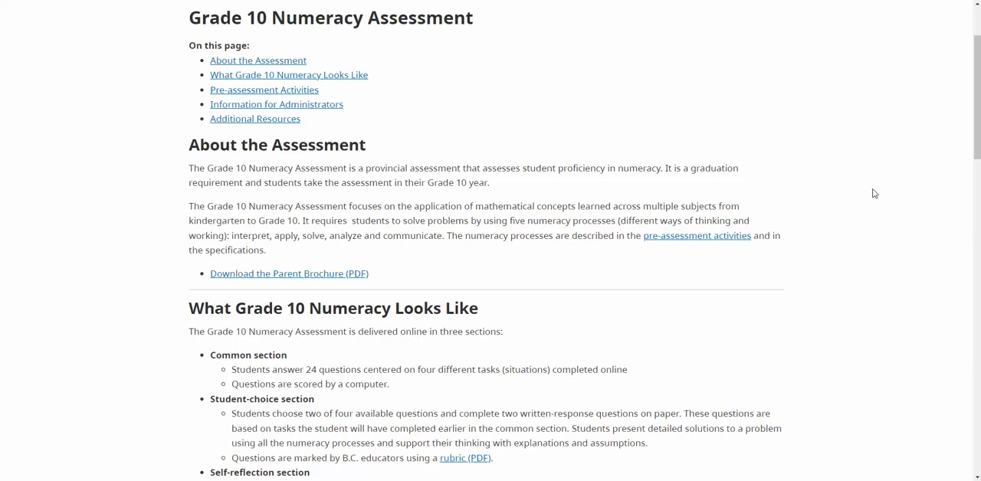
pyautogui.moveTo(867, 232)
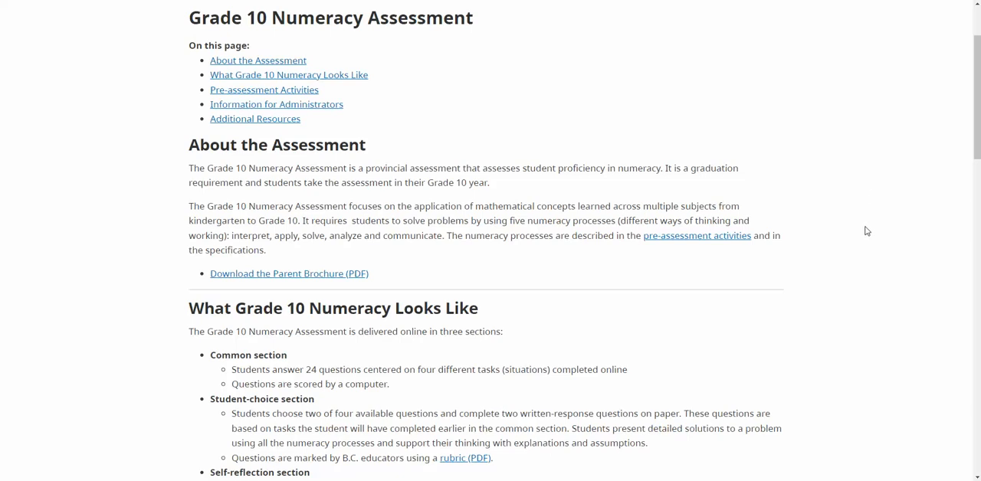
pyautogui.moveTo(876, 249)
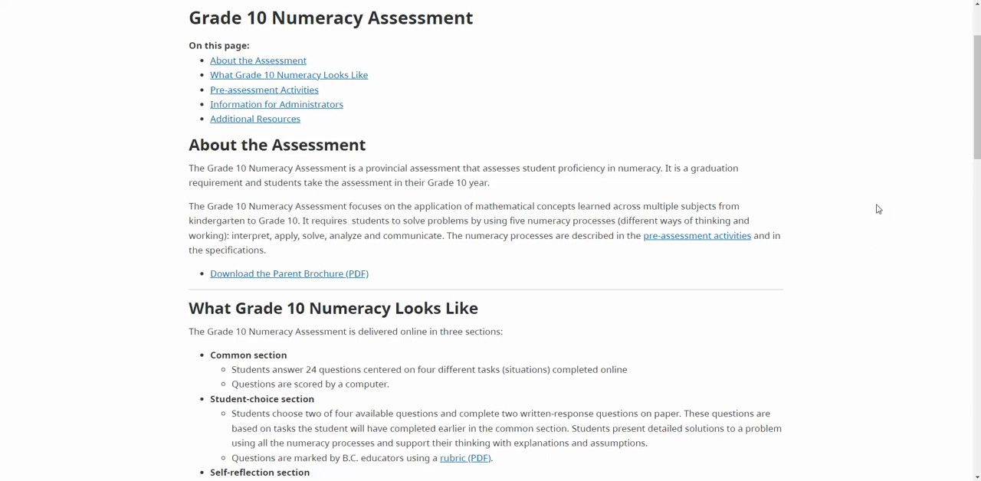
pyautogui.scroll(-3)
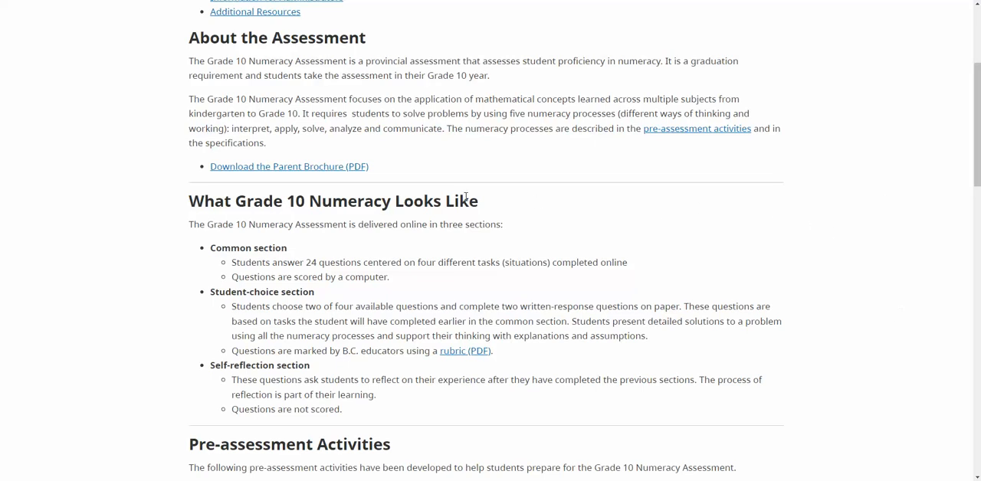
pyautogui.moveTo(187, 210)
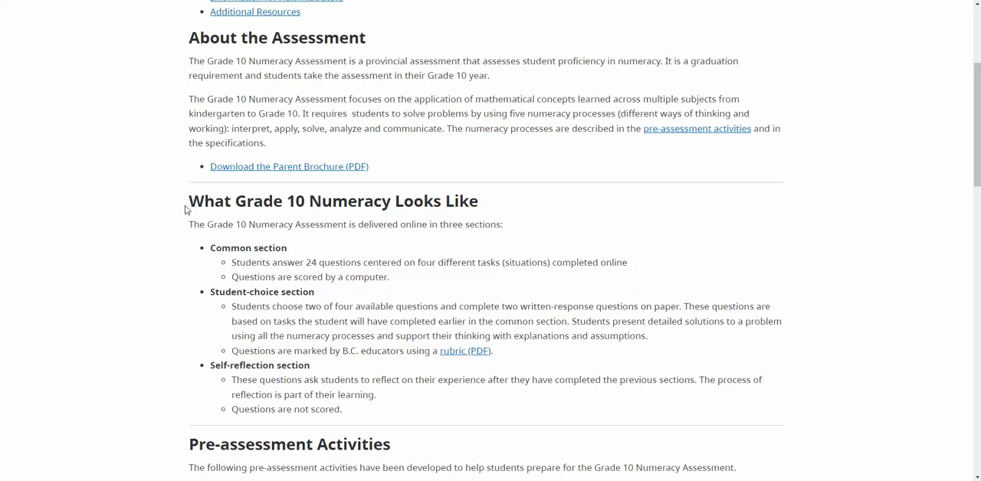
pyautogui.moveTo(839, 224)
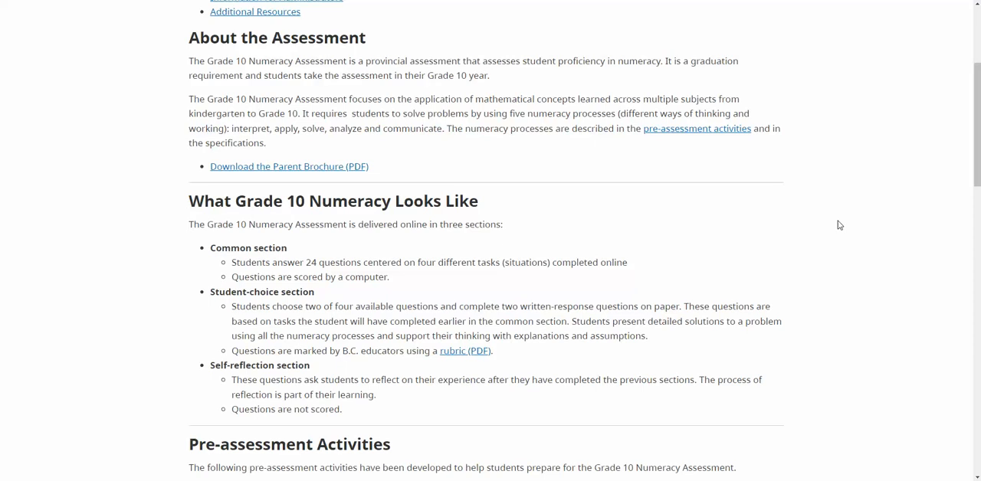
pyautogui.moveTo(855, 212)
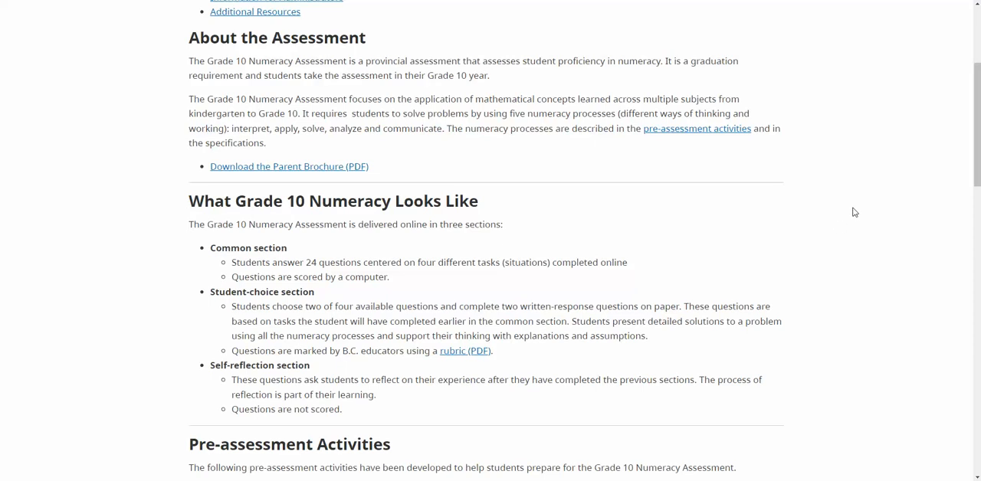
pyautogui.moveTo(872, 208)
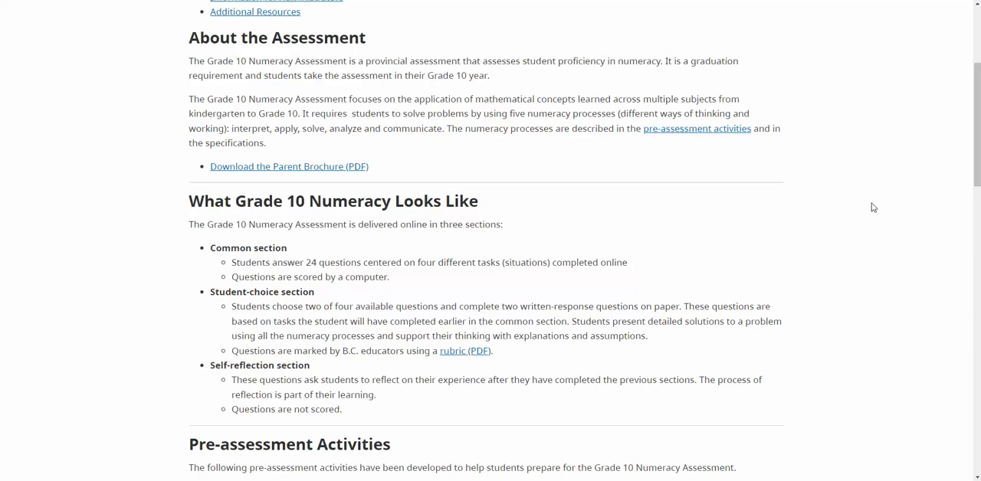
# Scroll past the pre-assessment workbooks and video series to the sample assessment's online and print links
pyautogui.scroll(-3)
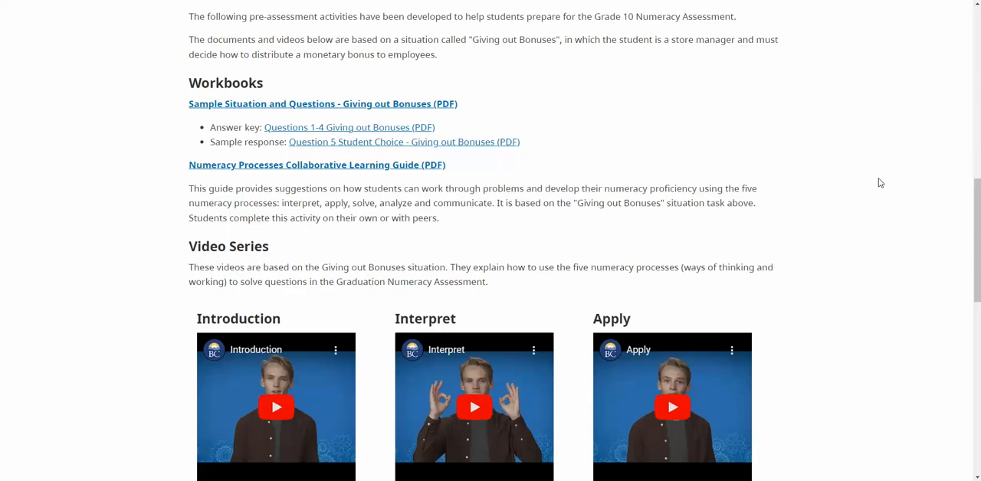
pyautogui.scroll(-3)
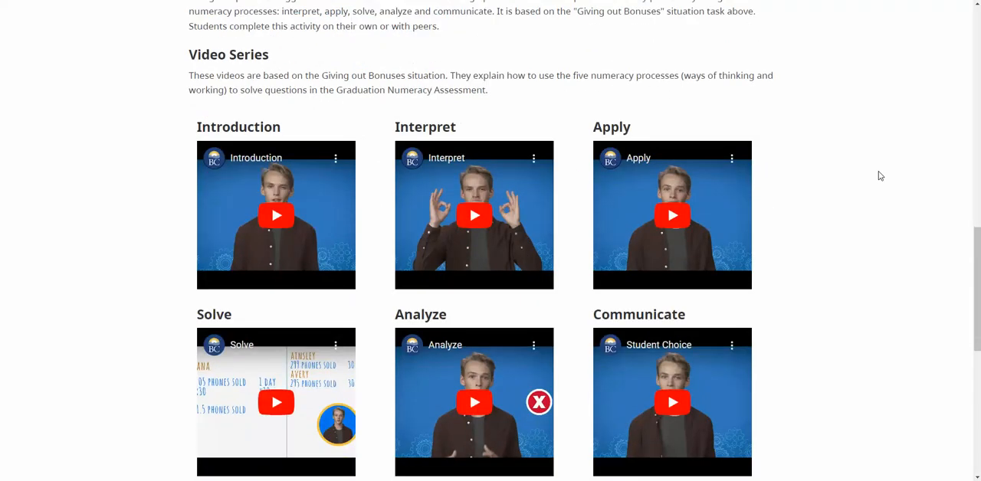
pyautogui.scroll(-3)
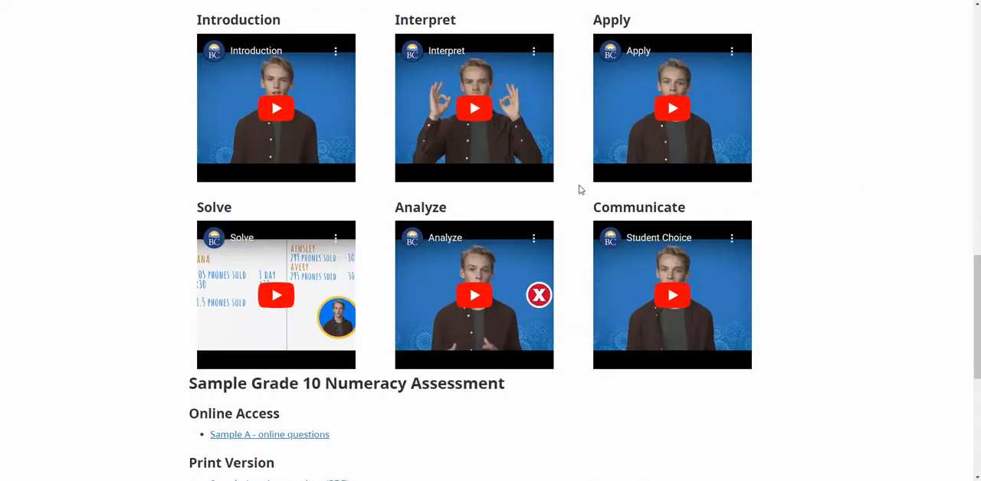
pyautogui.scroll(-3)
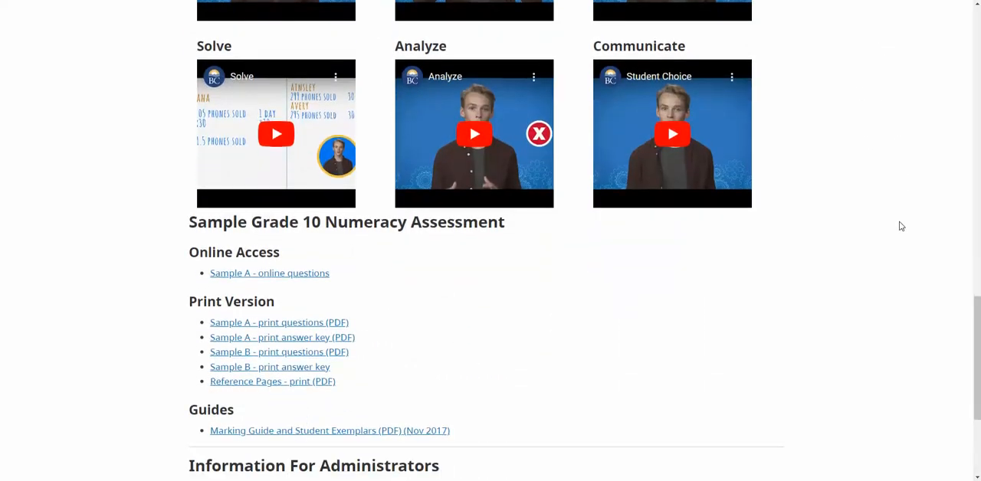
pyautogui.scroll(-3)
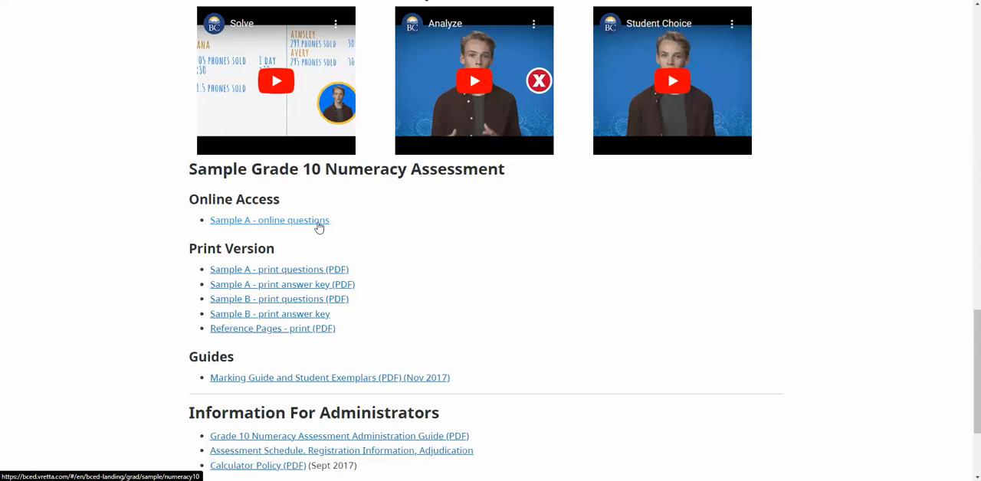
pyautogui.moveTo(297, 199)
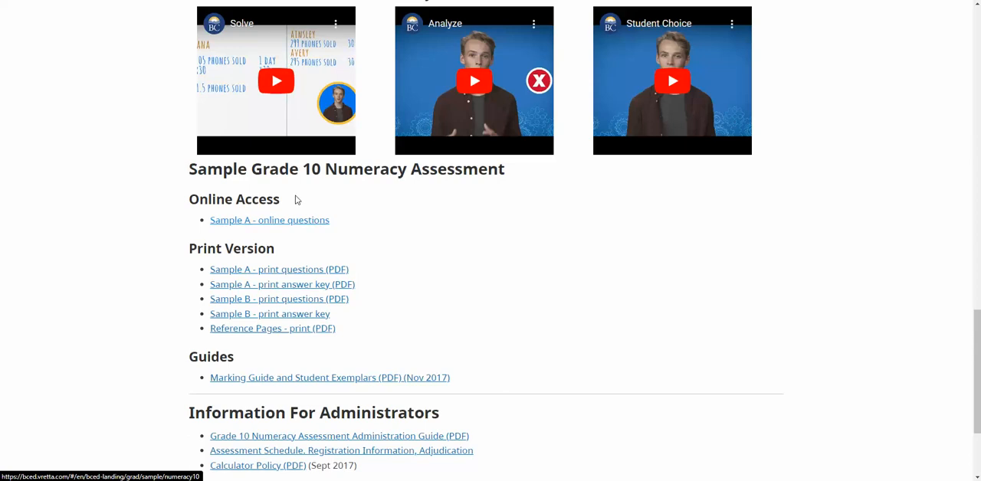
pyautogui.moveTo(328, 246)
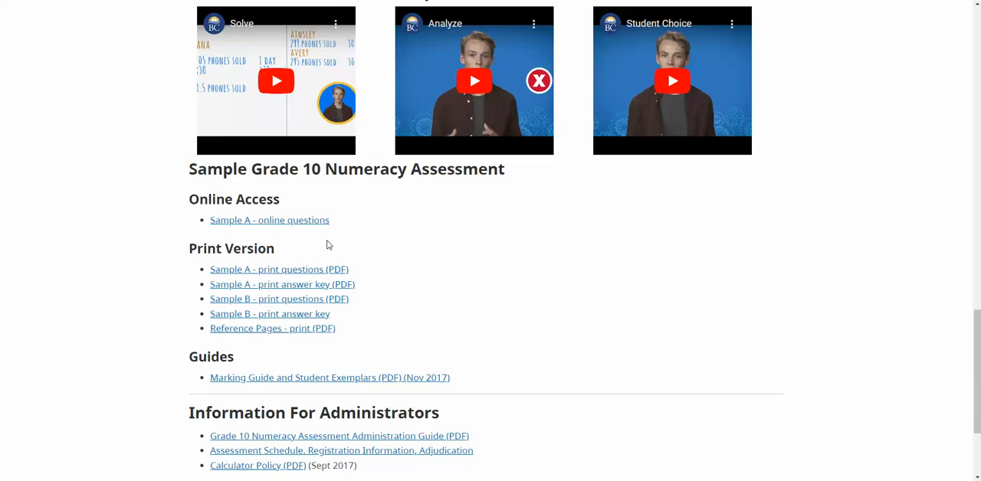
pyautogui.moveTo(356, 228)
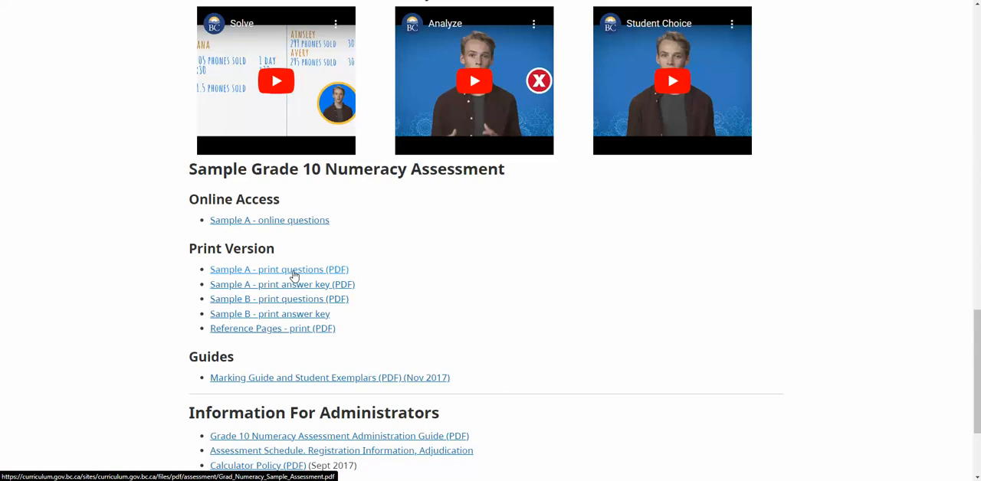
pyautogui.moveTo(325, 273)
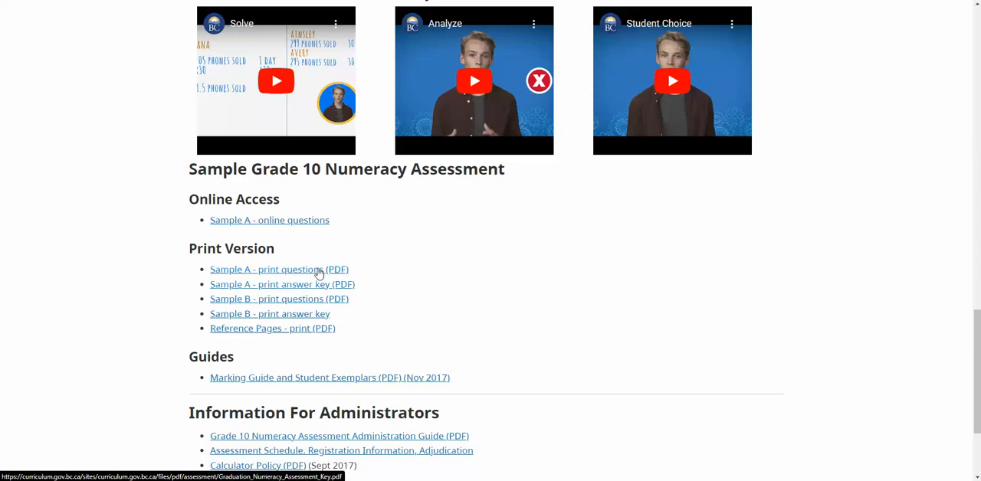
pyautogui.moveTo(325, 269)
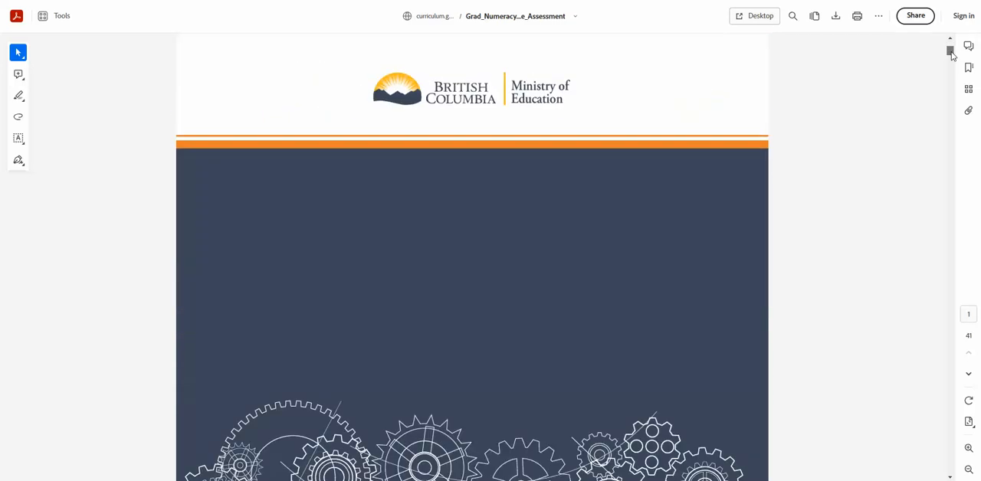
# Scroll past the cover and page 1 to the Water Use task's Daily News article and bar chart
pyautogui.scroll(-3)
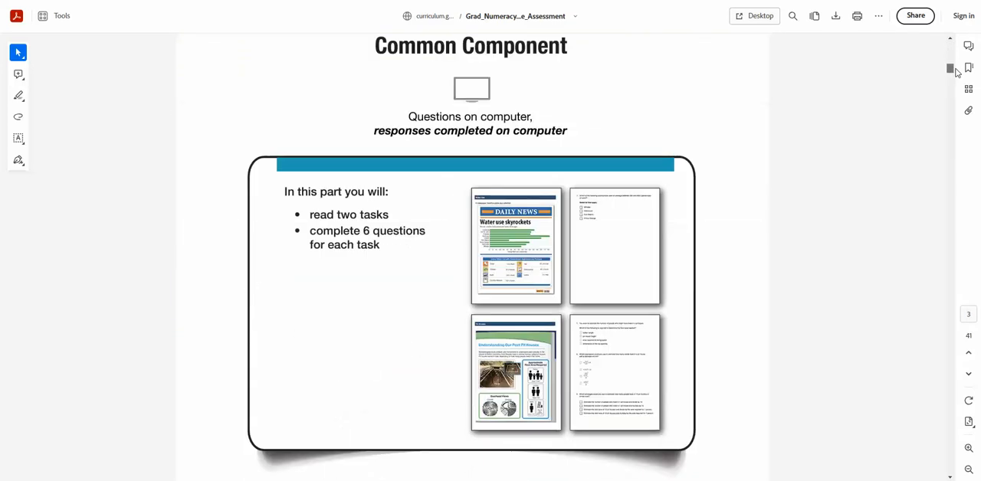
pyautogui.scroll(-3)
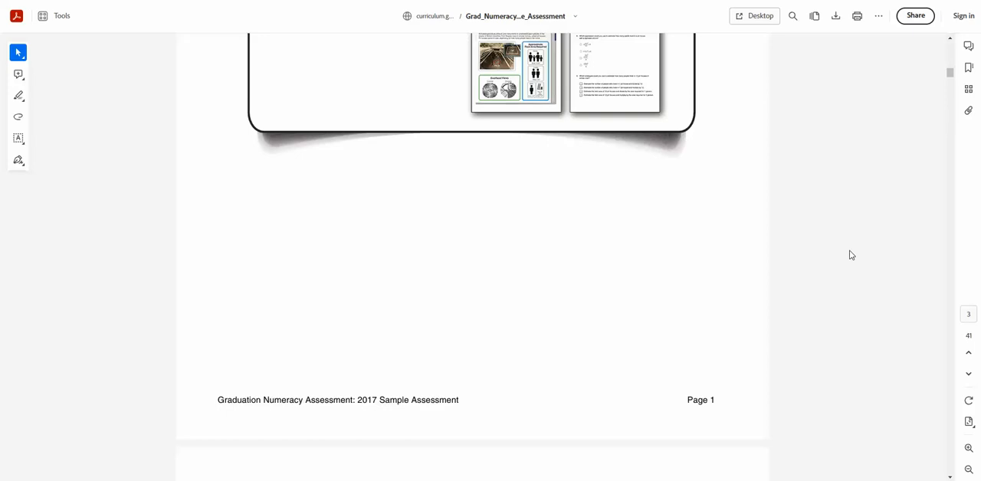
pyautogui.moveTo(846, 241)
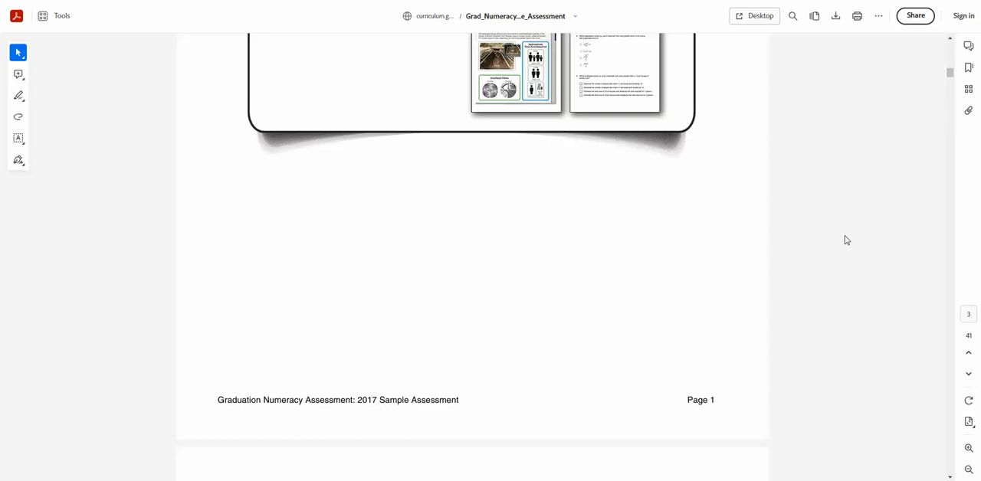
pyautogui.scroll(-3)
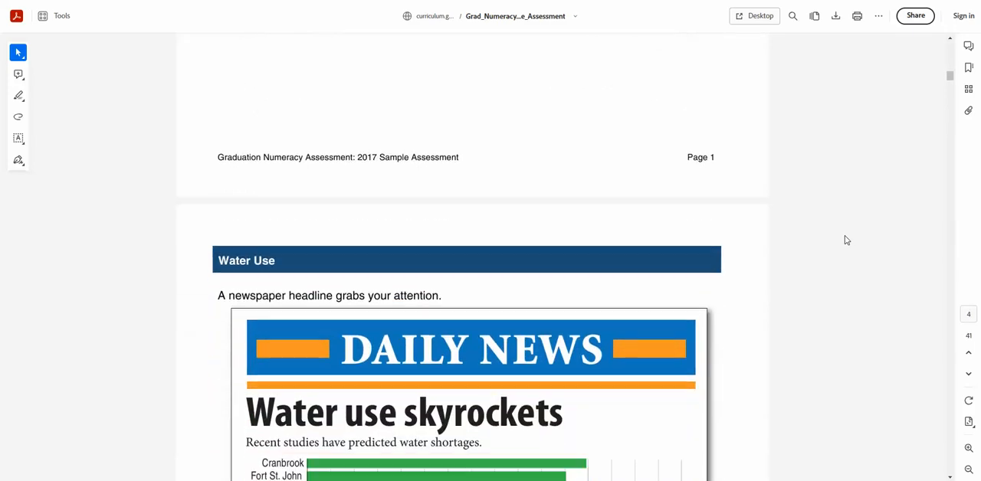
pyautogui.scroll(-3)
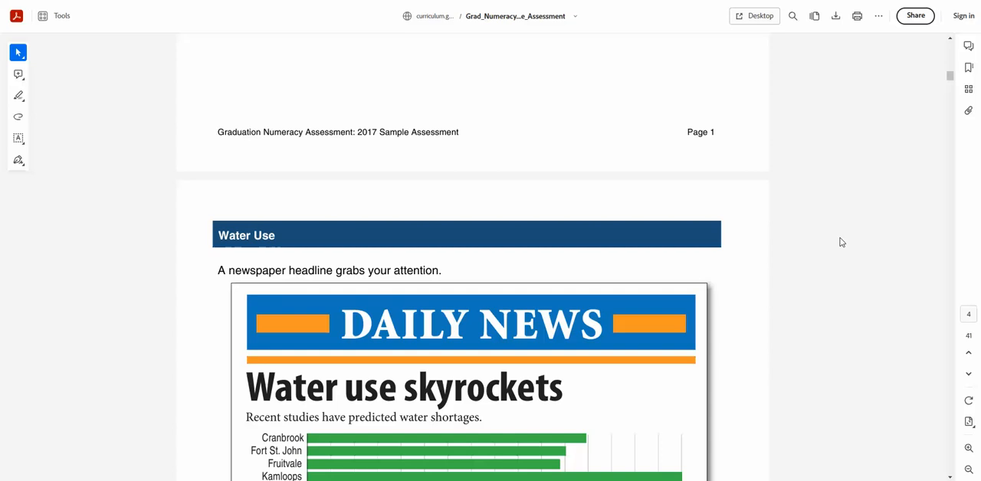
pyautogui.scroll(-3)
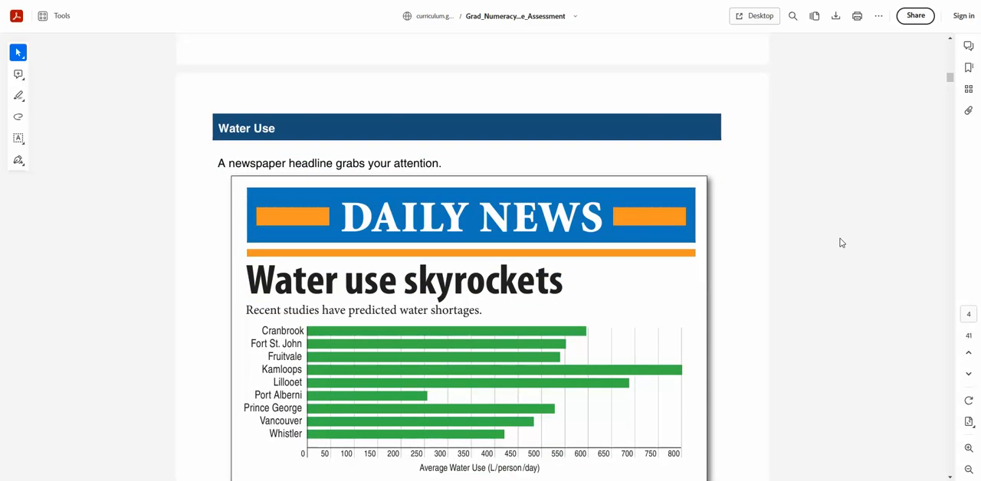
pyautogui.scroll(-3)
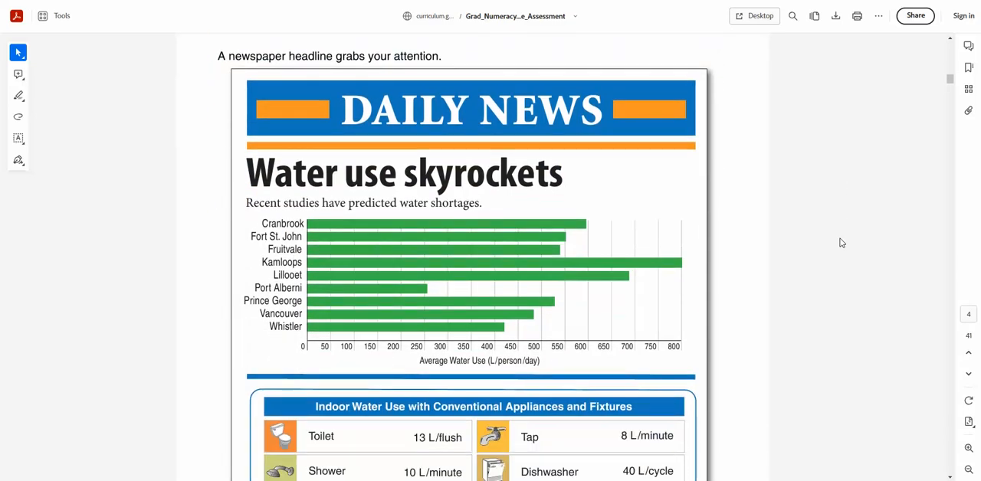
pyautogui.moveTo(836, 193)
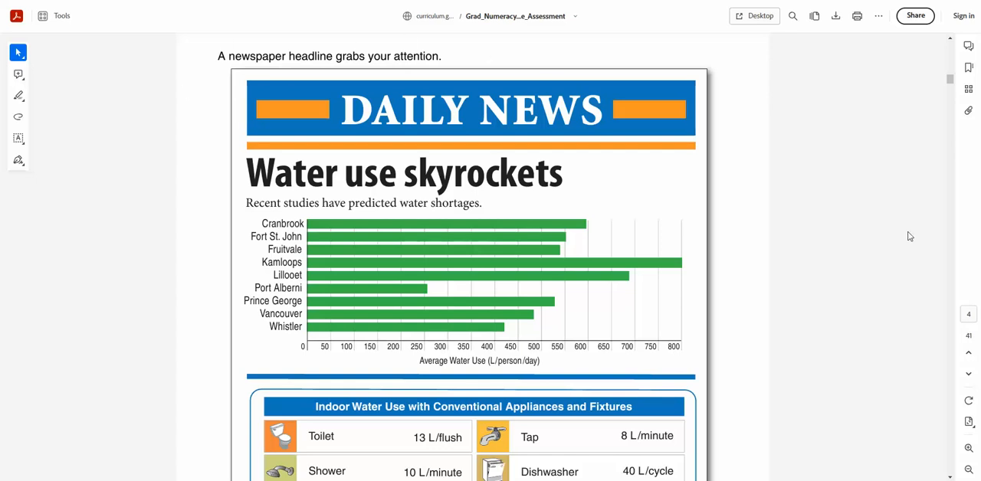
pyautogui.moveTo(897, 249)
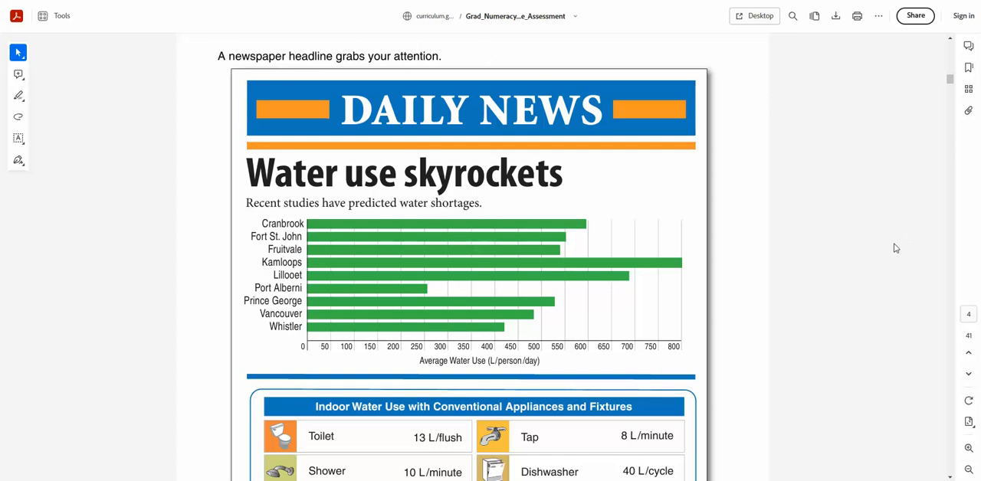
pyautogui.moveTo(665, 106)
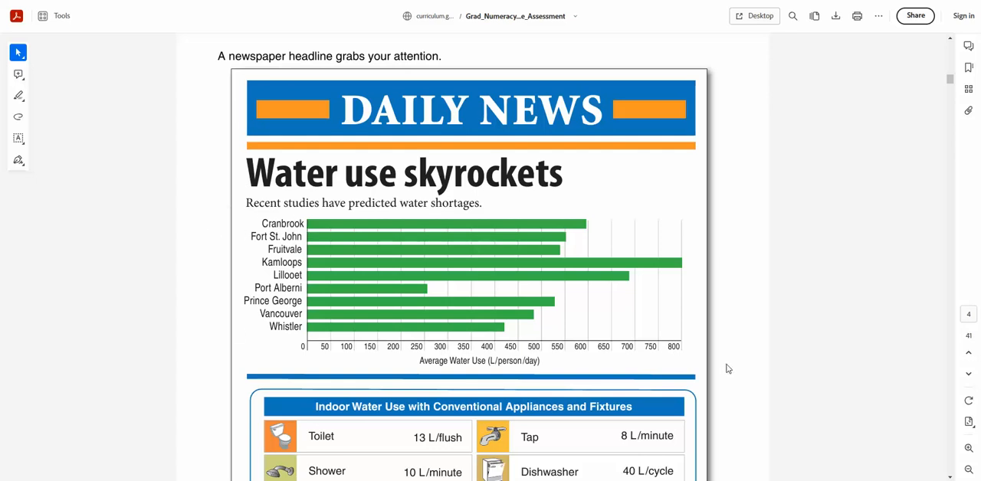
pyautogui.moveTo(330, 347)
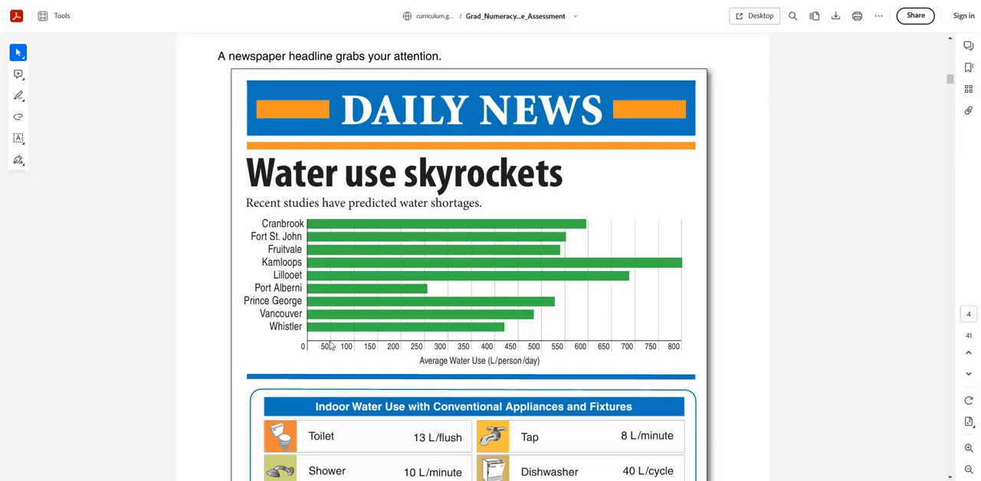
pyautogui.moveTo(629, 247)
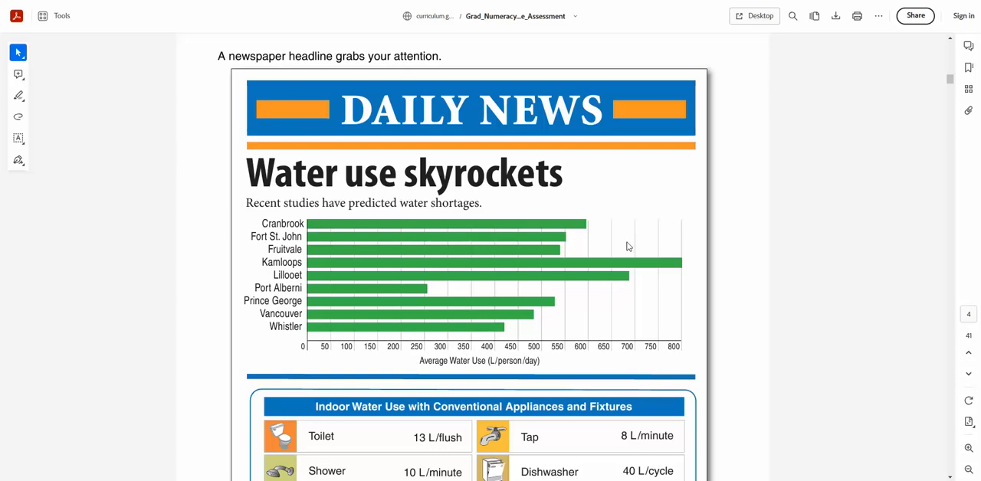
# Scroll past the indoor water-use appliance table to question 1 on communities using 250–450 L/person/day
pyautogui.scroll(-3)
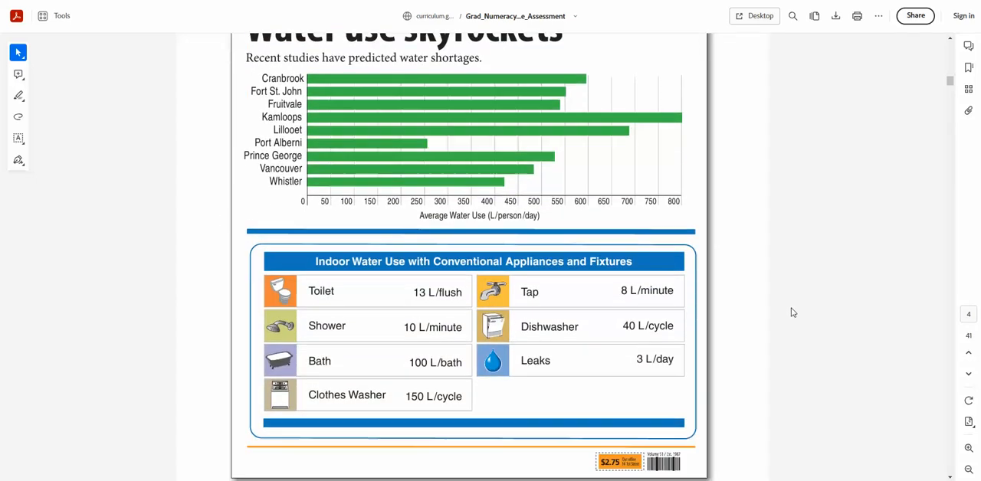
pyautogui.scroll(-3)
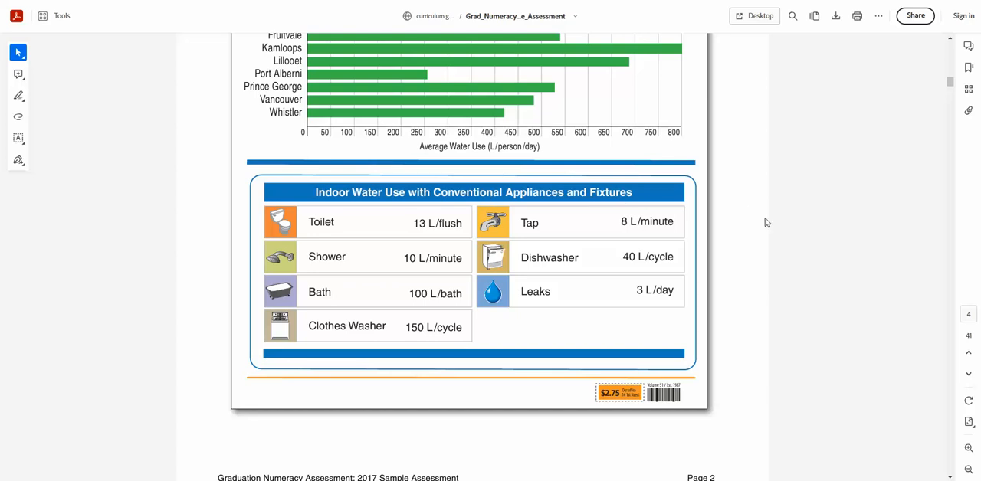
pyautogui.scroll(-3)
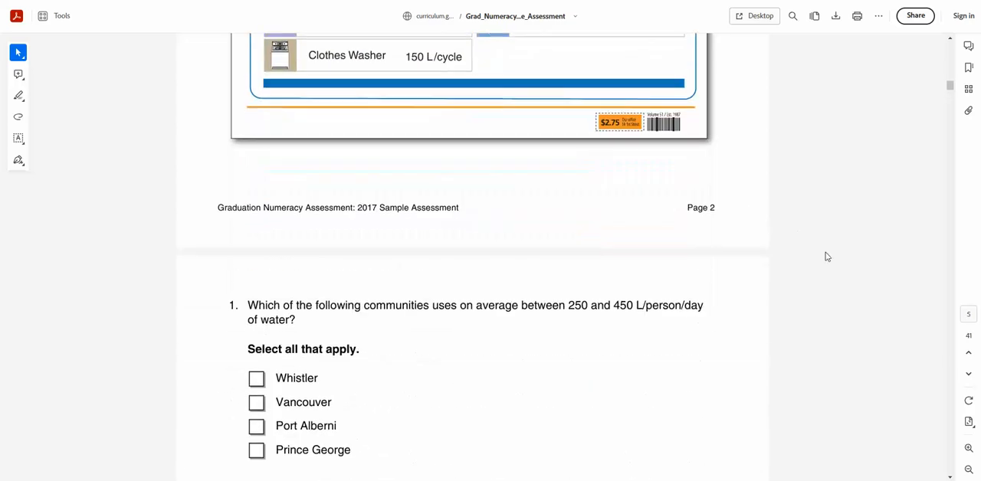
pyautogui.scroll(-3)
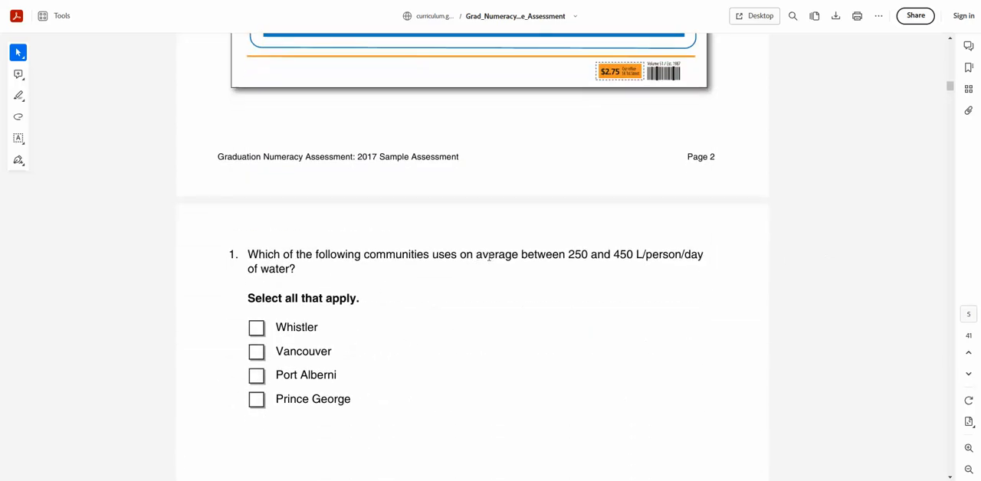
pyautogui.moveTo(705, 273)
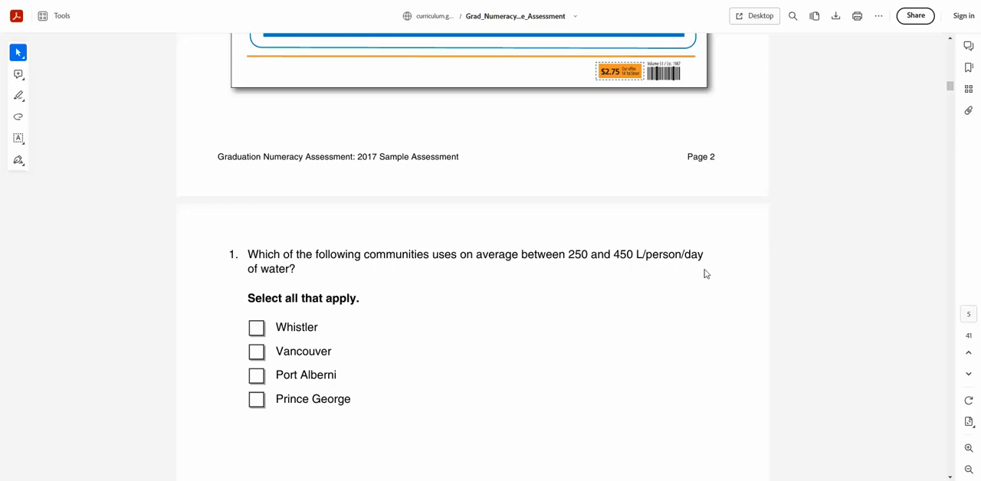
pyautogui.moveTo(392, 399)
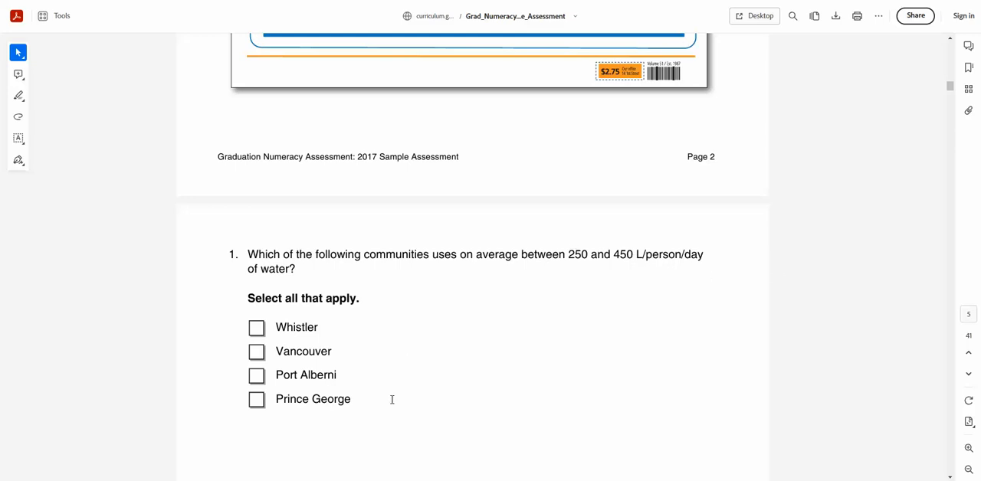
pyautogui.moveTo(812, 328)
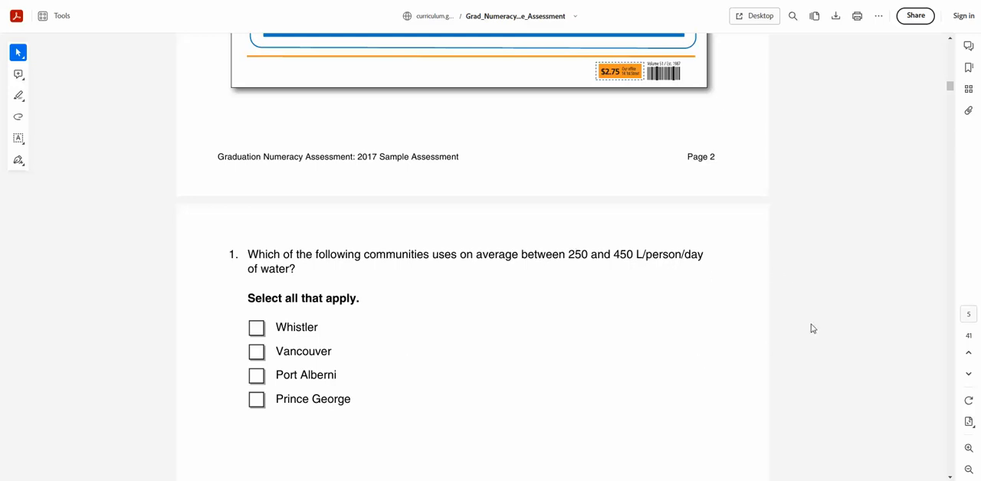
pyautogui.moveTo(856, 321)
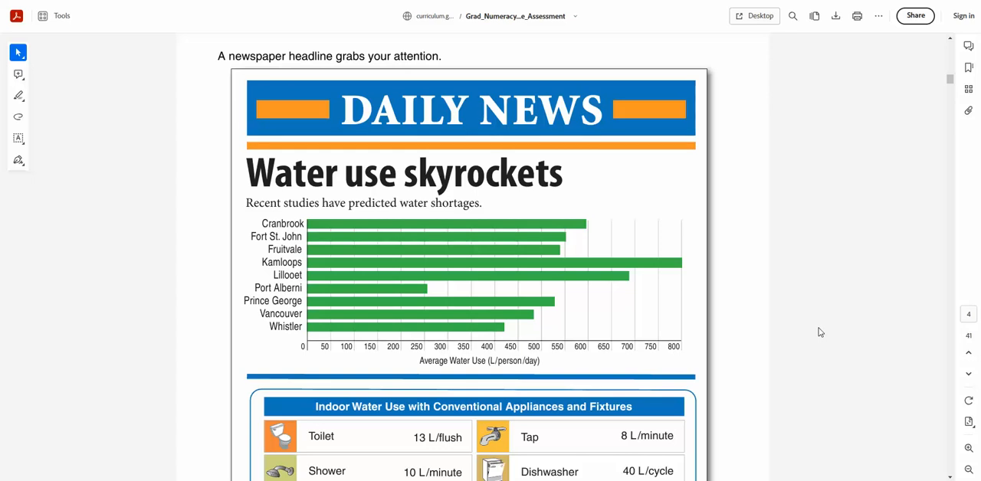
pyautogui.moveTo(235, 224)
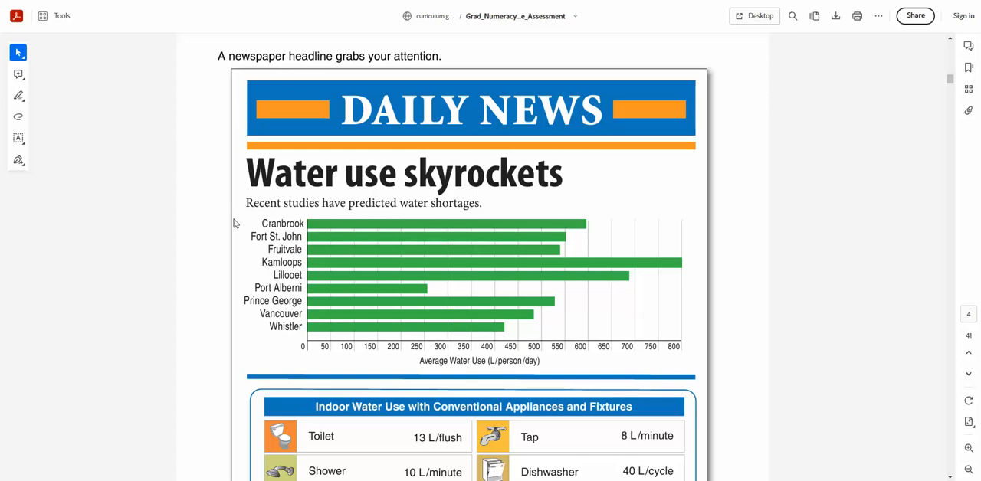
pyautogui.moveTo(251, 226)
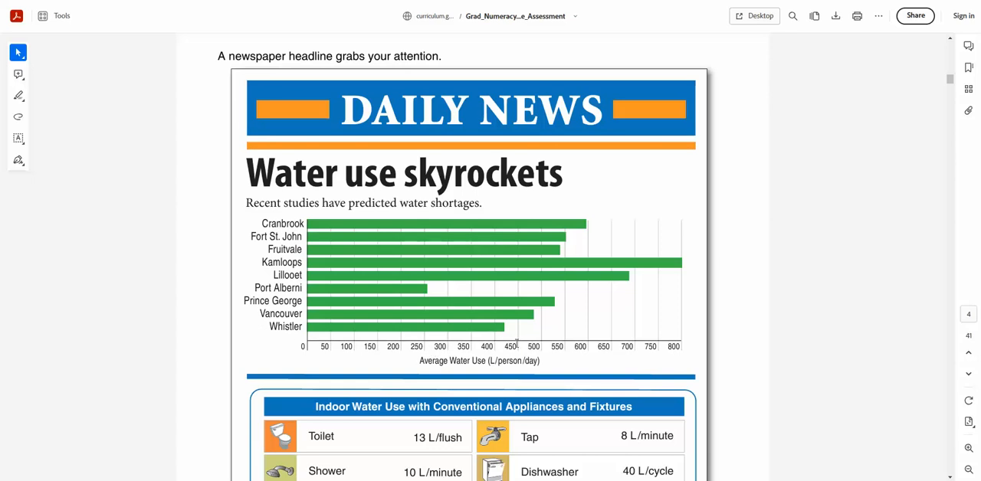
pyautogui.moveTo(375, 290)
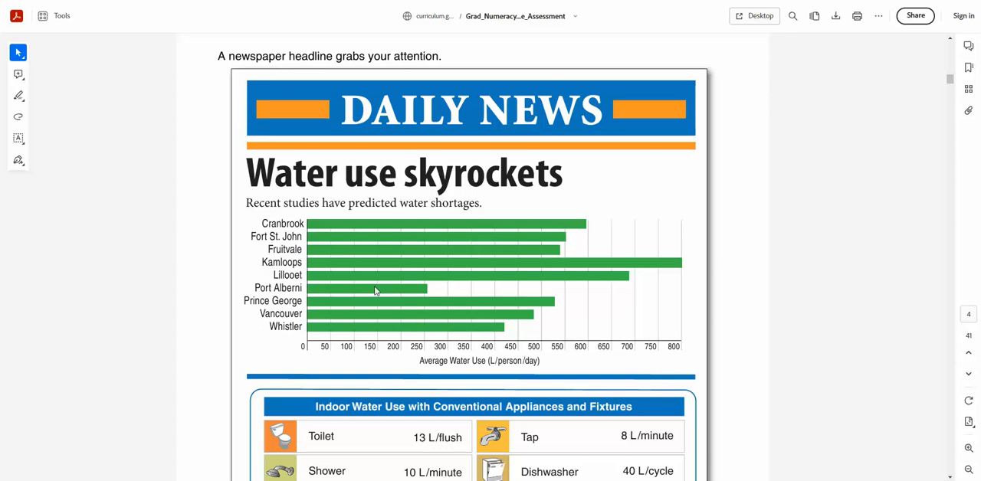
pyautogui.moveTo(432, 294)
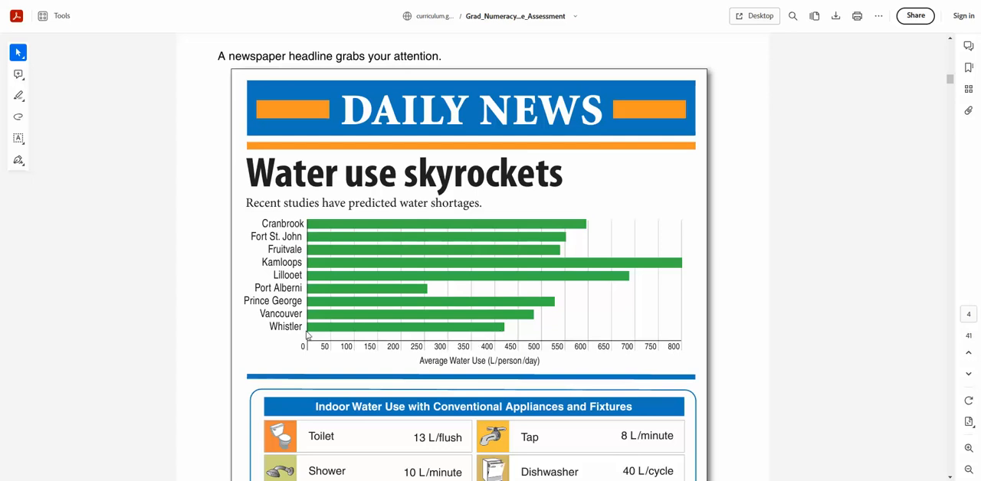
pyautogui.moveTo(499, 334)
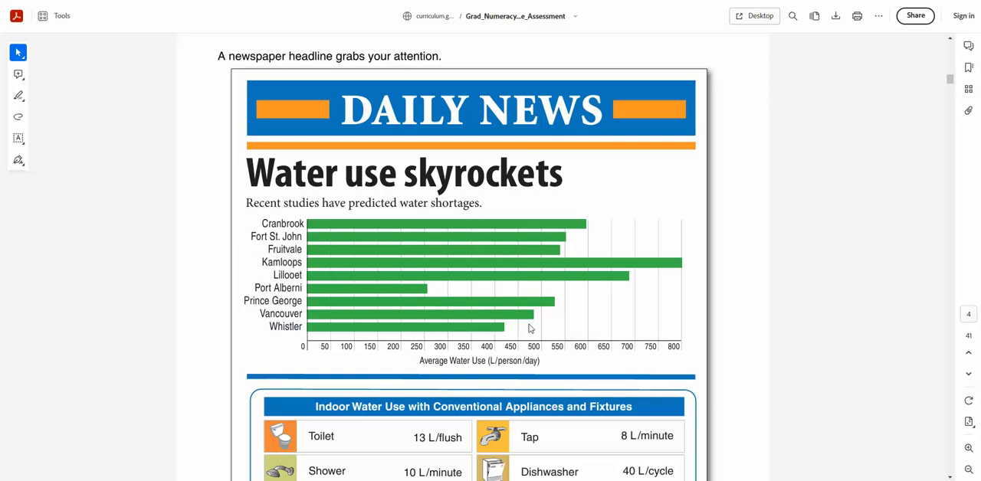
pyautogui.moveTo(558, 242)
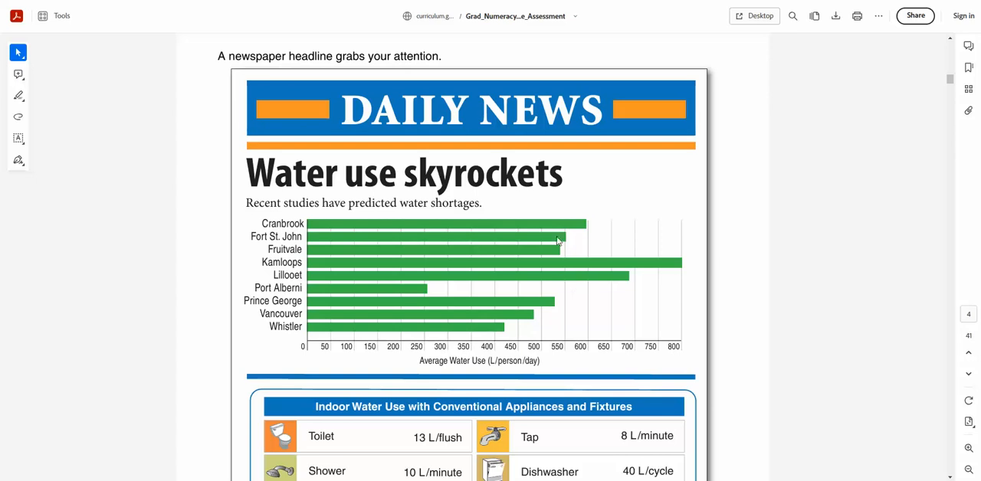
pyautogui.moveTo(865, 267)
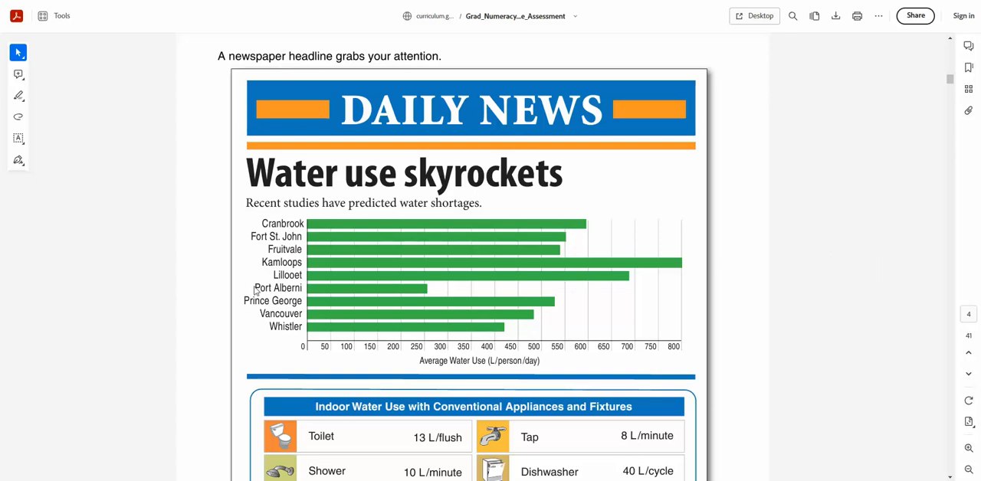
pyautogui.moveTo(283, 288)
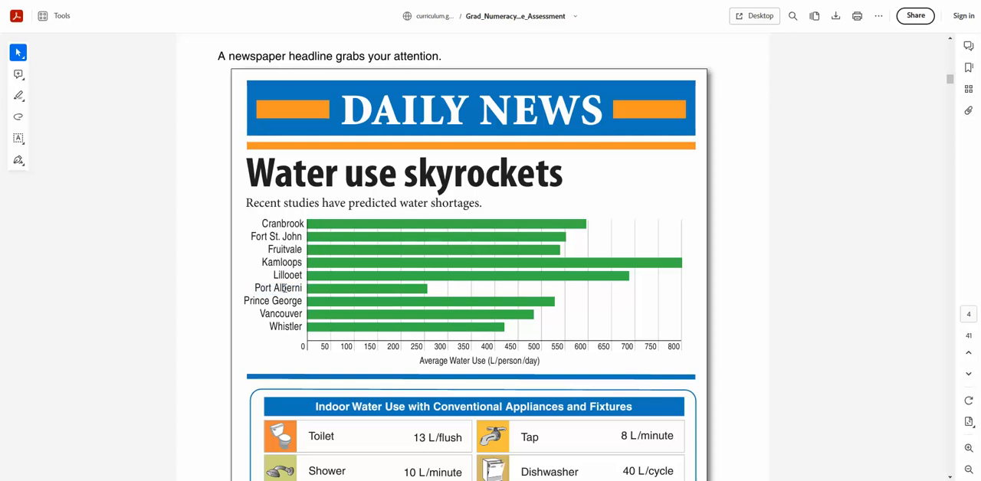
pyautogui.moveTo(840, 290)
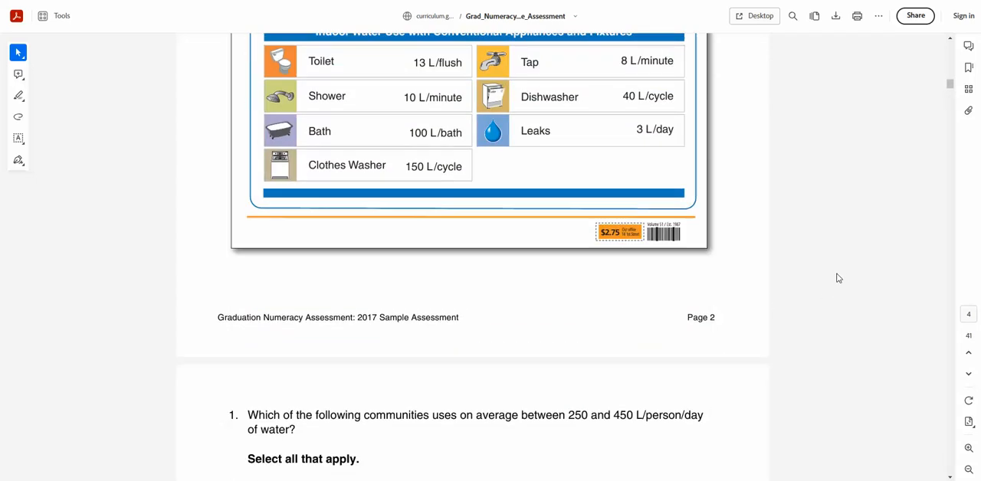
# Scroll to question 2 with its Weekly Water Use line graph and stacked bar graph
pyautogui.scroll(-3)
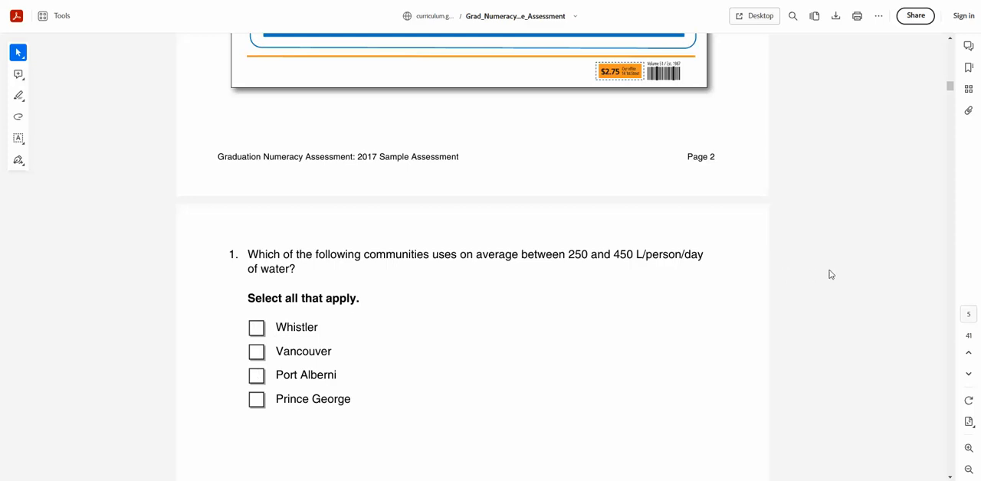
pyautogui.scroll(-3)
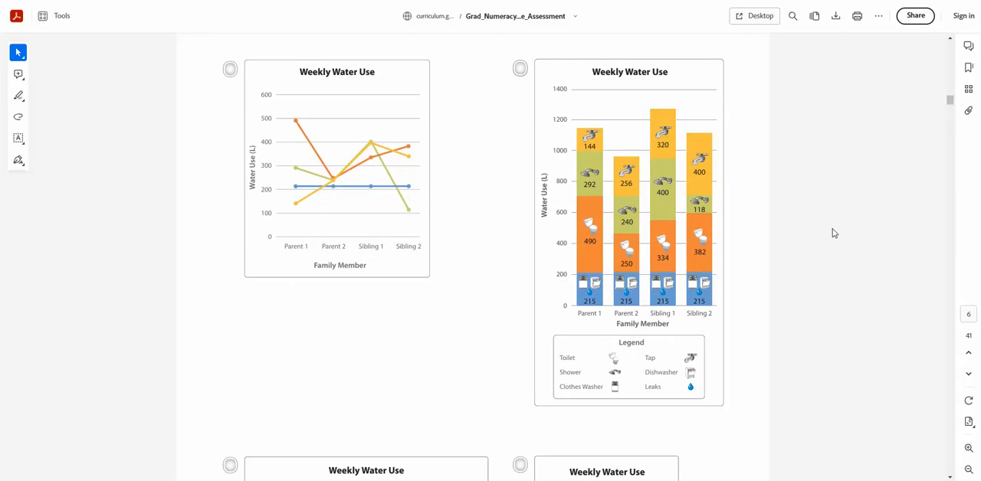
pyautogui.scroll(3)
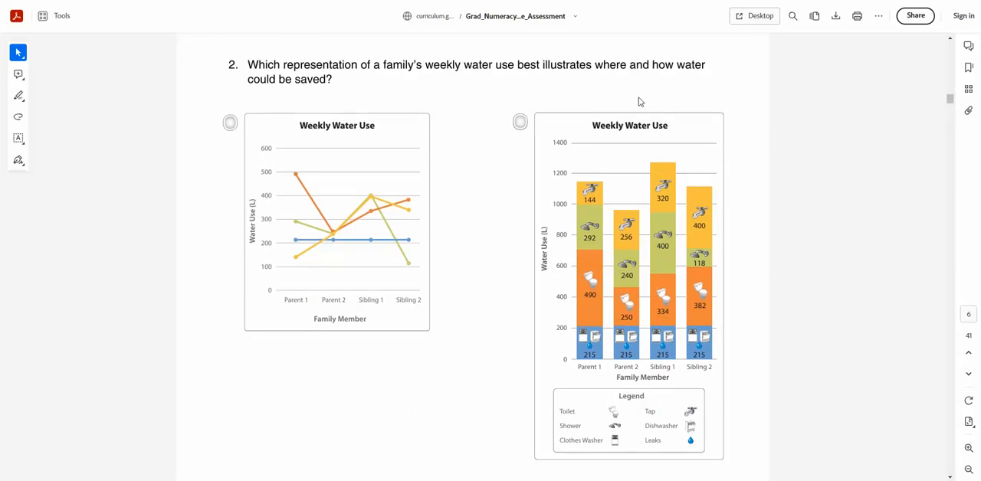
pyautogui.doubleClick(536, 64)
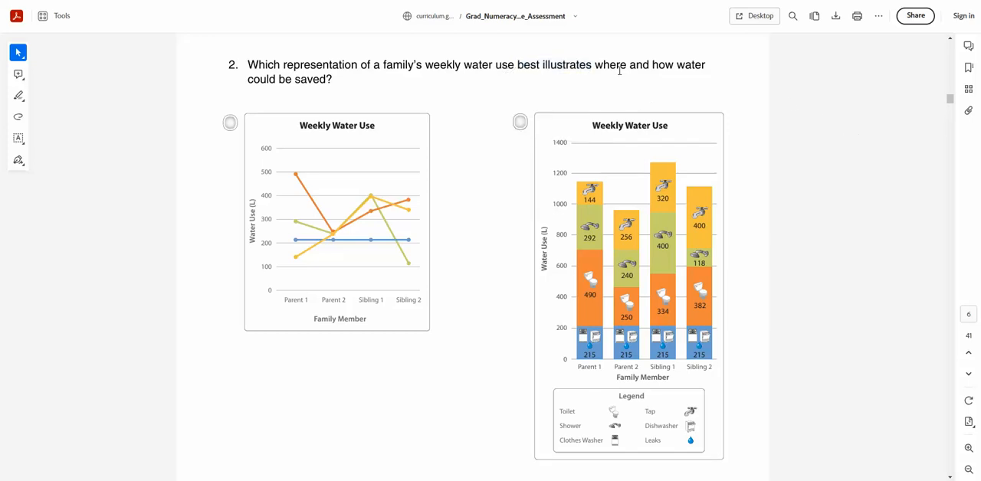
pyautogui.moveTo(743, 132)
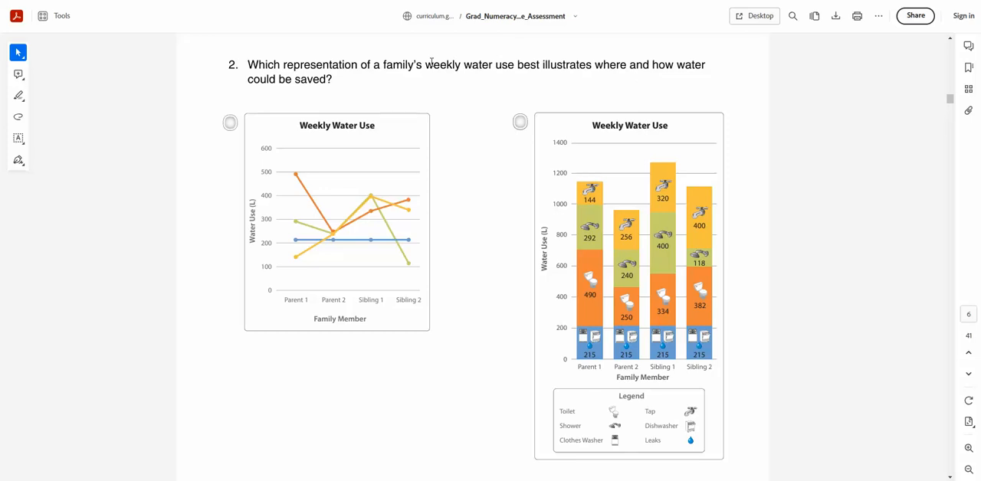
pyautogui.moveTo(524, 65)
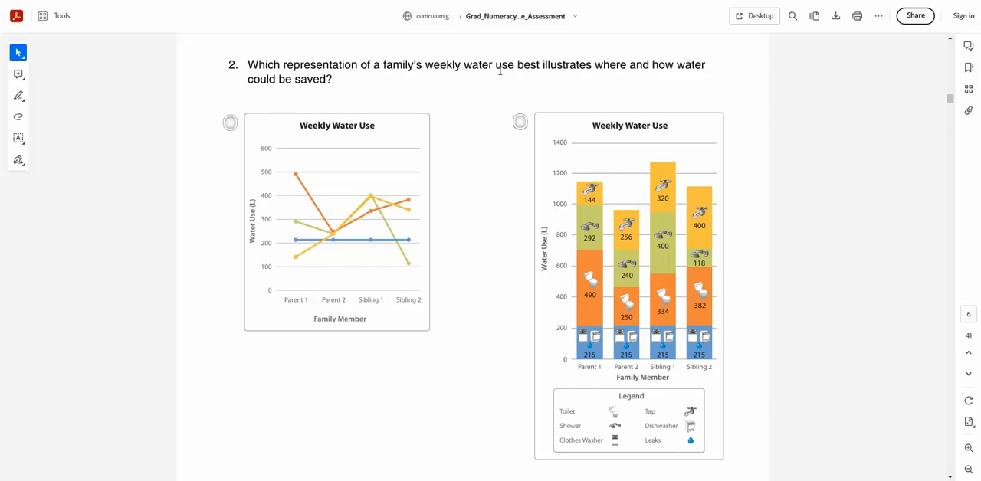
pyautogui.moveTo(546, 65)
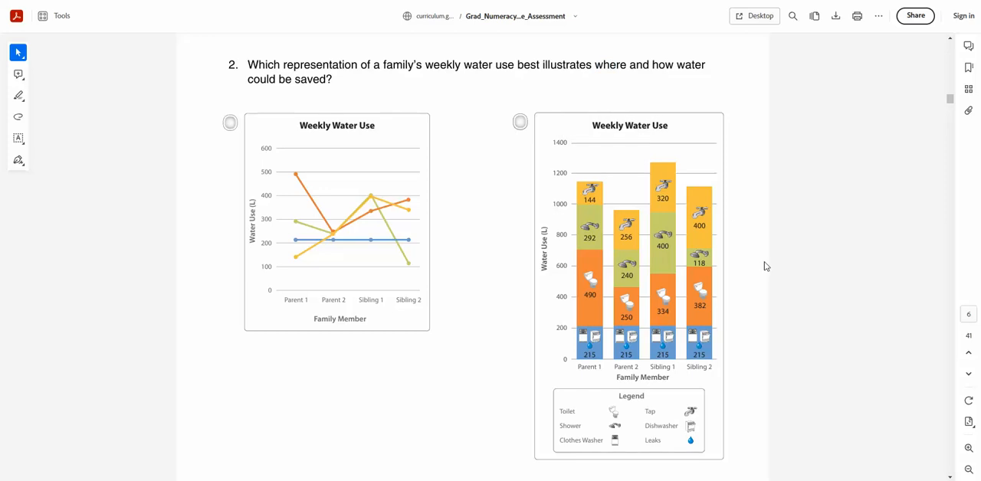
pyautogui.moveTo(533, 196)
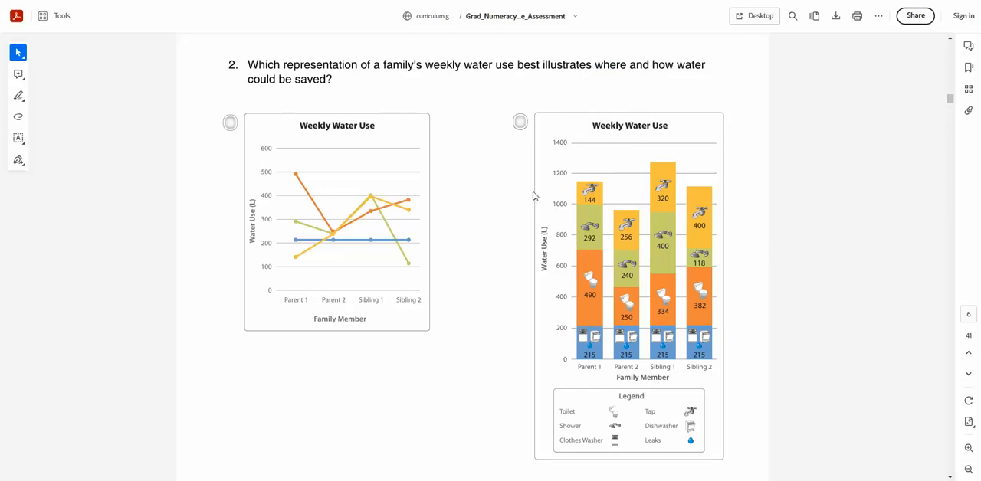
pyautogui.moveTo(306, 214)
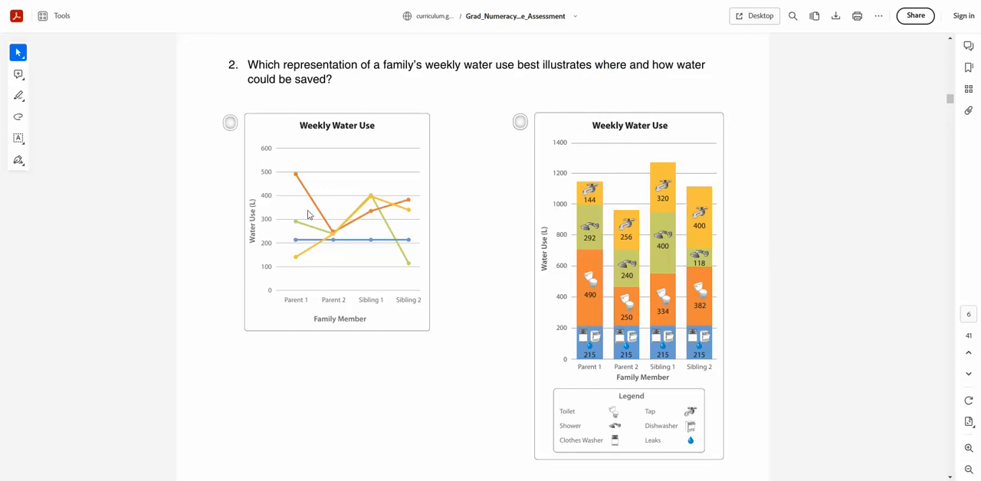
pyautogui.moveTo(420, 235)
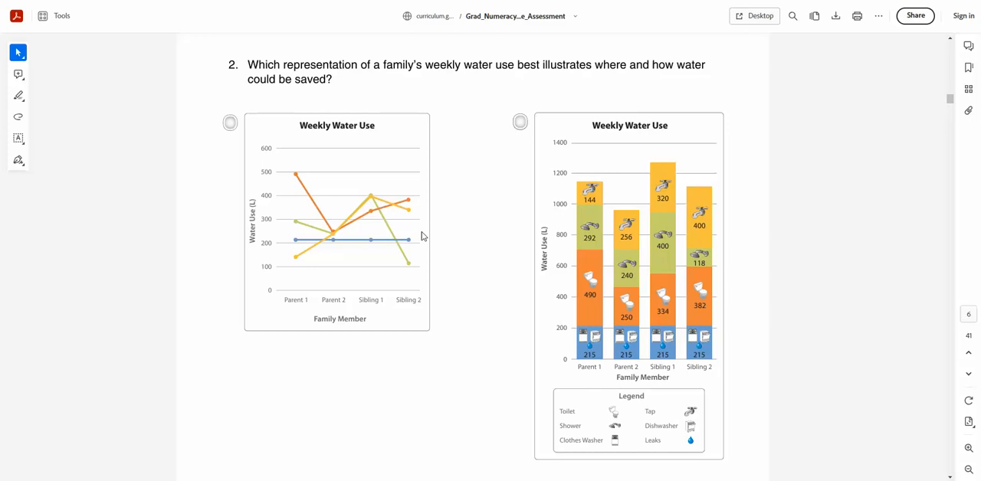
# Scroll down through the Forest Fires section pages of the assessment
pyautogui.scroll(-3)
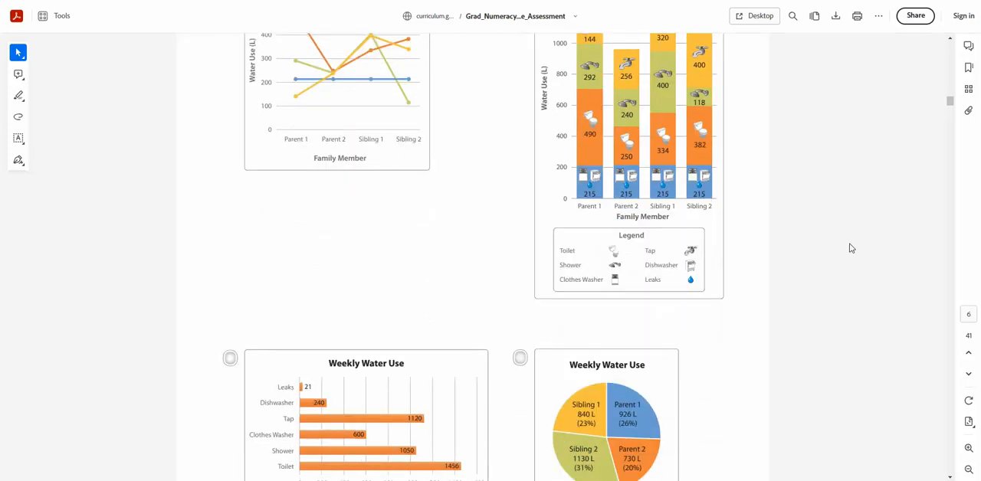
pyautogui.scroll(-3)
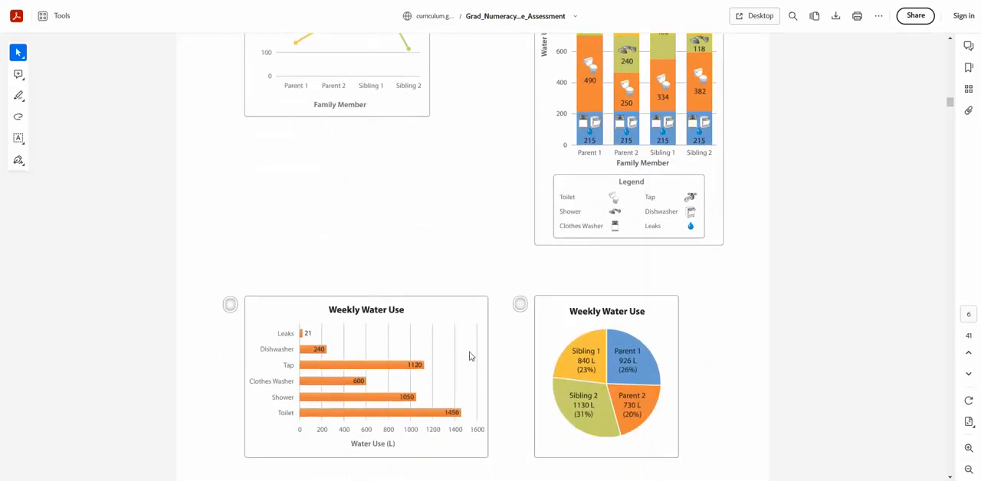
pyautogui.moveTo(641, 361)
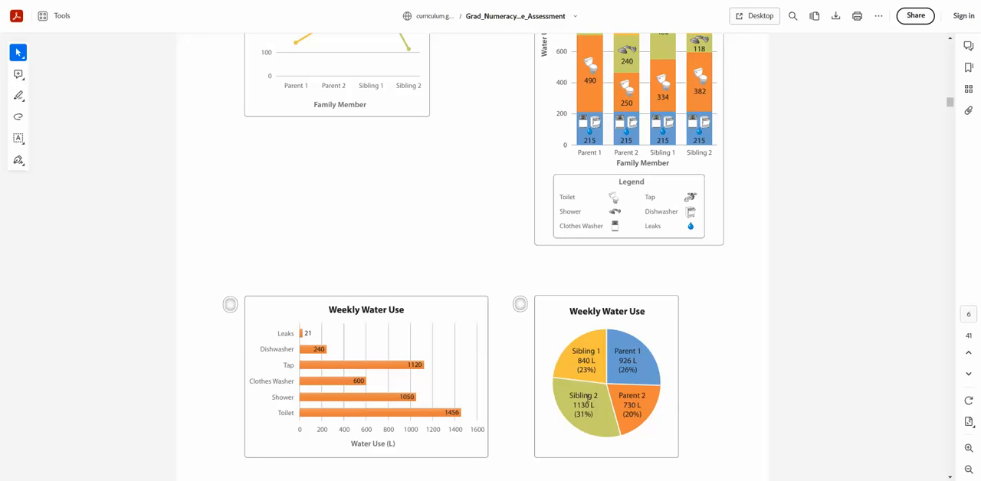
pyautogui.moveTo(653, 219)
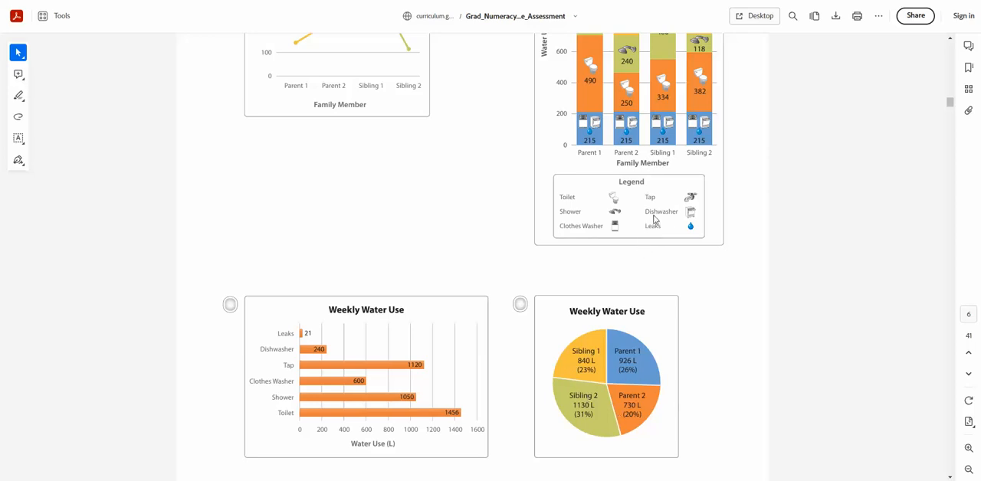
pyautogui.moveTo(697, 213)
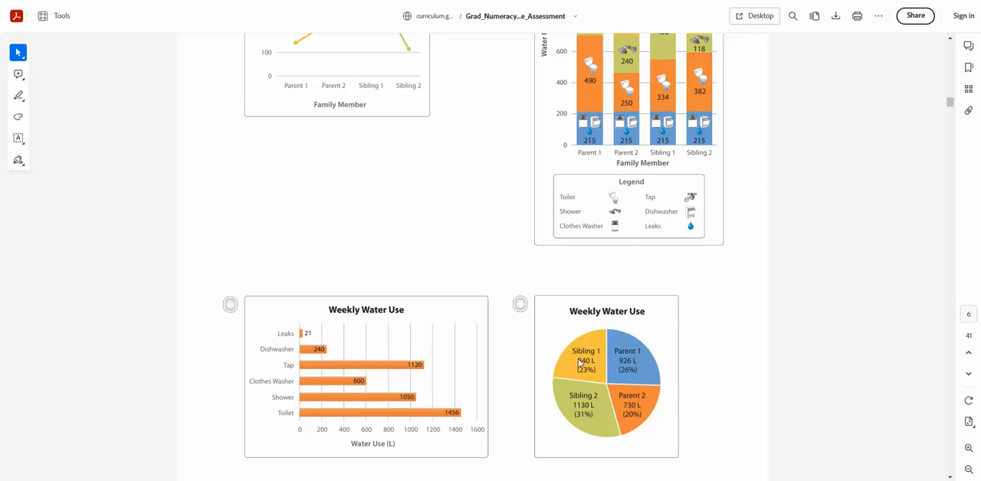
pyautogui.moveTo(349, 438)
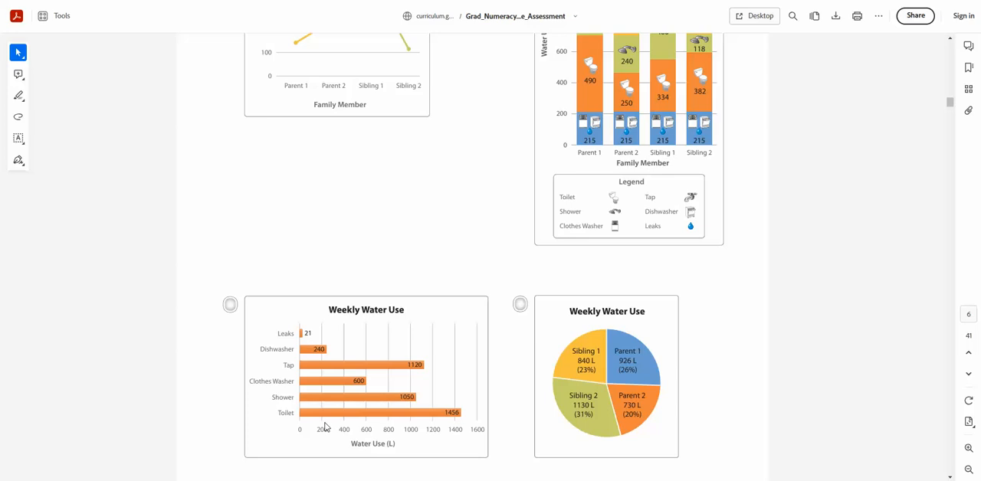
pyautogui.moveTo(426, 364)
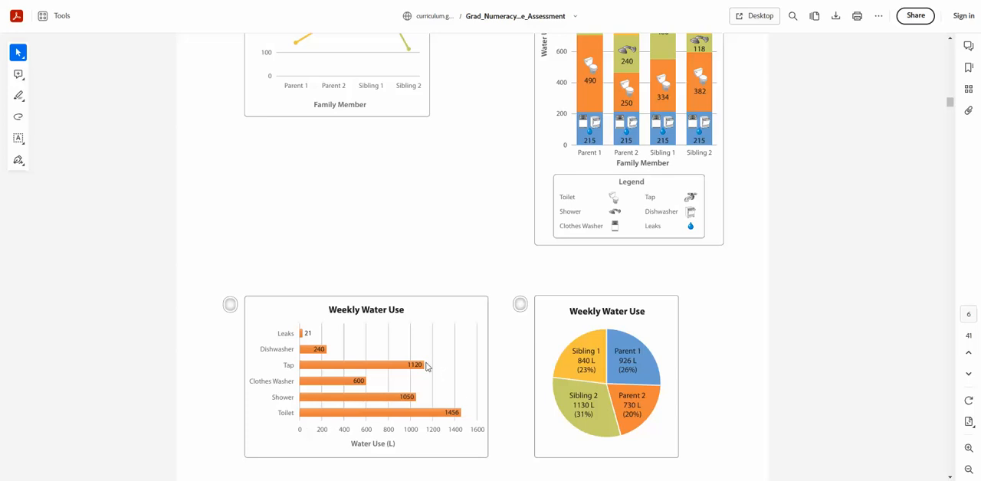
pyautogui.moveTo(304, 337)
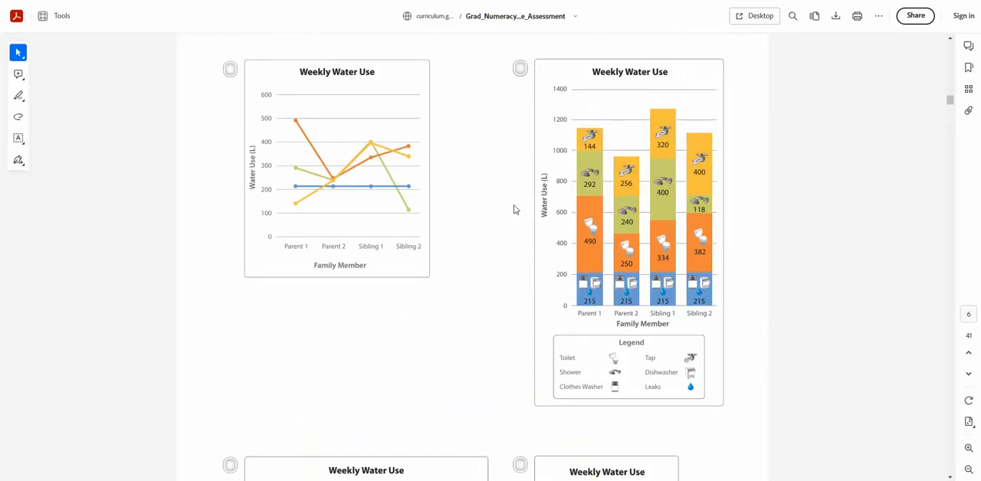
pyautogui.moveTo(855, 248)
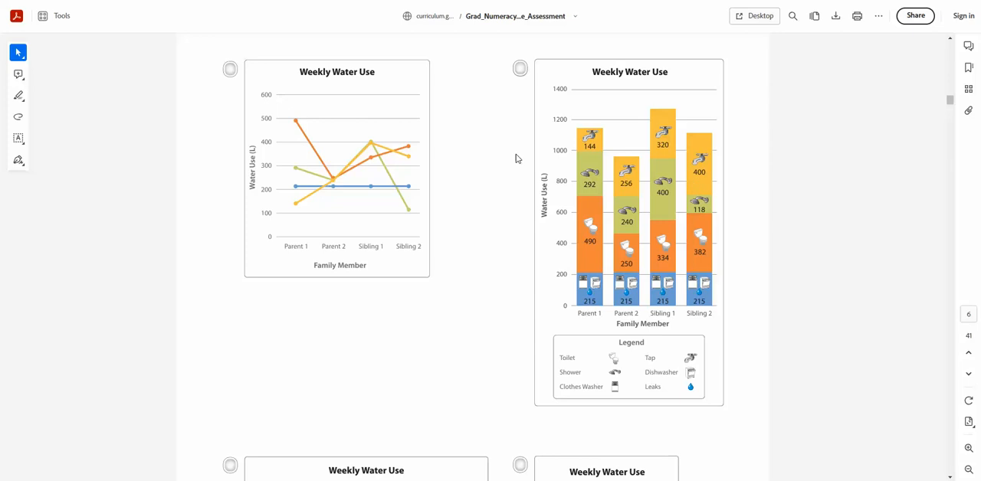
pyautogui.moveTo(830, 206)
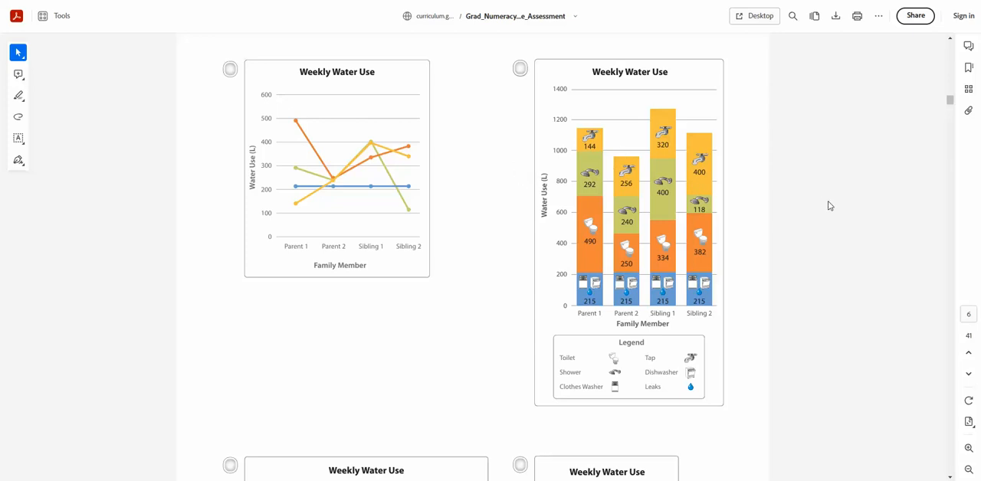
pyautogui.scroll(-3)
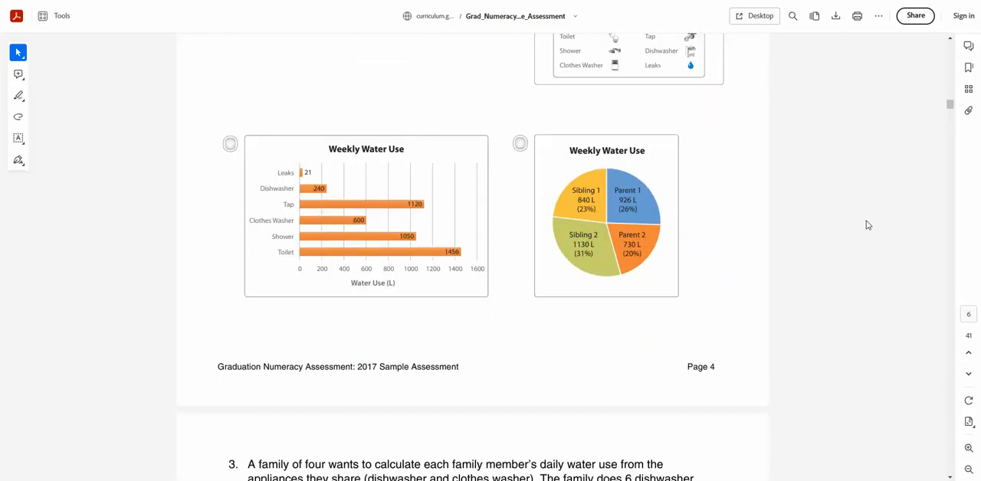
pyautogui.scroll(-3)
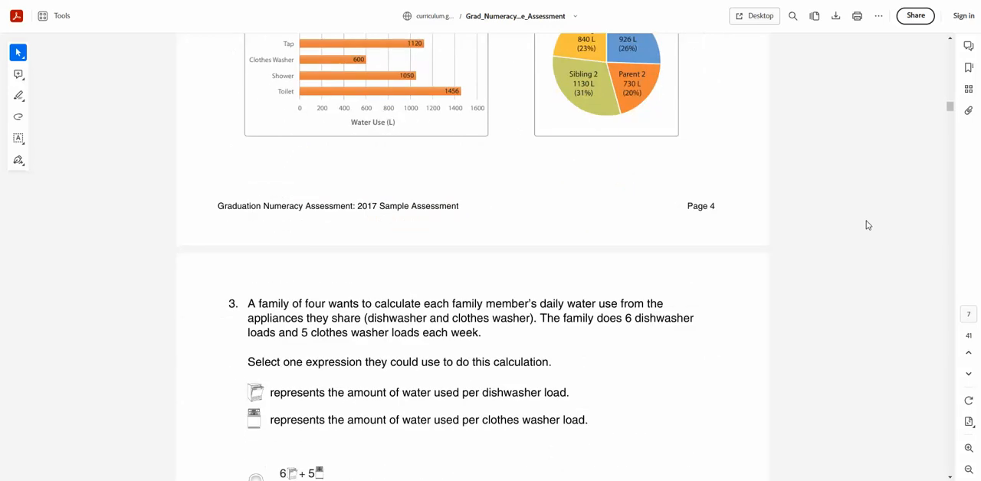
pyautogui.scroll(-3)
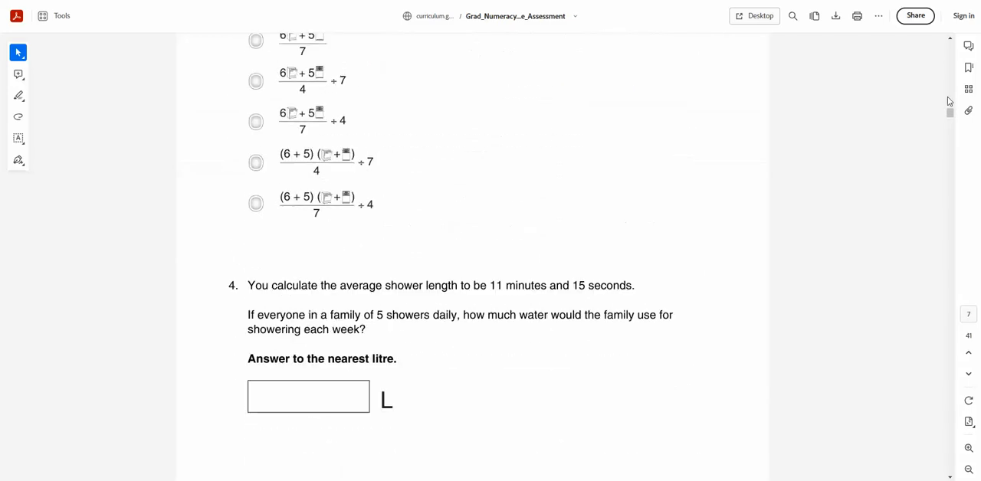
pyautogui.scroll(-3)
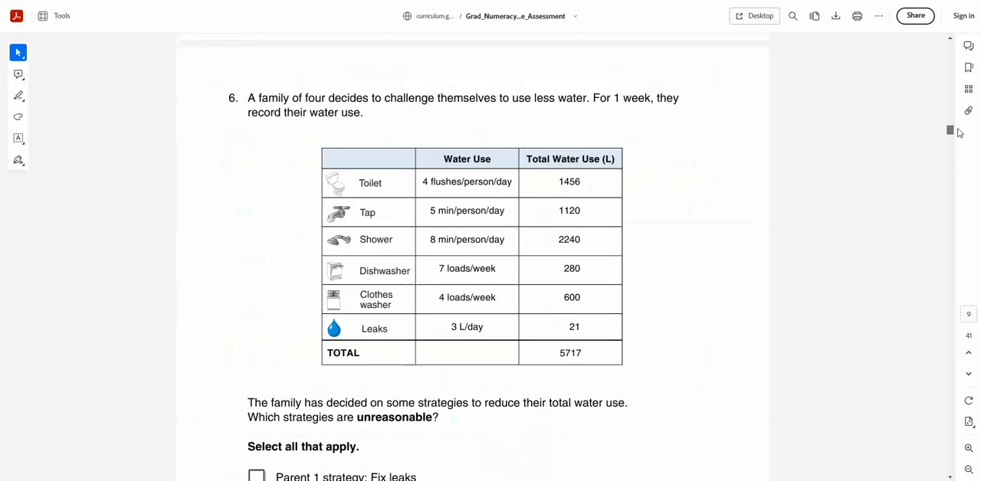
pyautogui.scroll(-3)
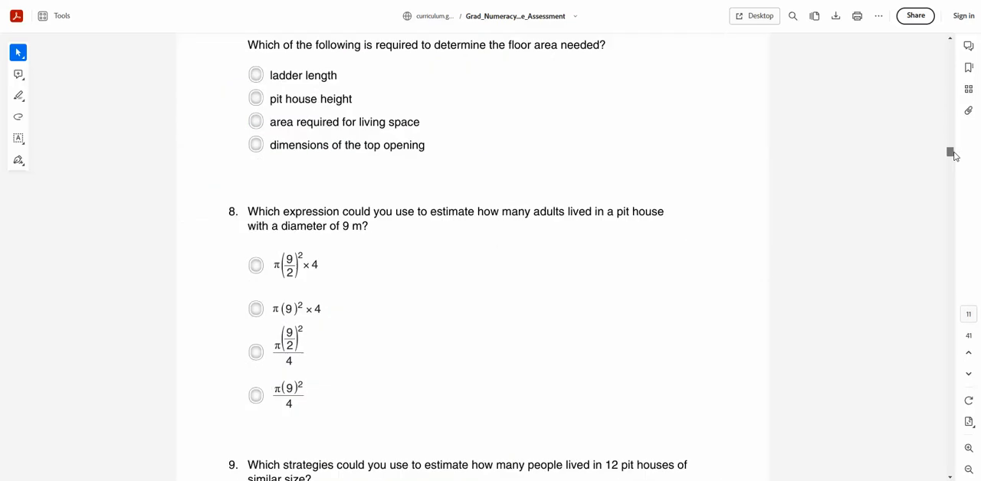
# Continue scrolling past the Forest Fires task to the Self-Reflection page near the end
pyautogui.scroll(-3)
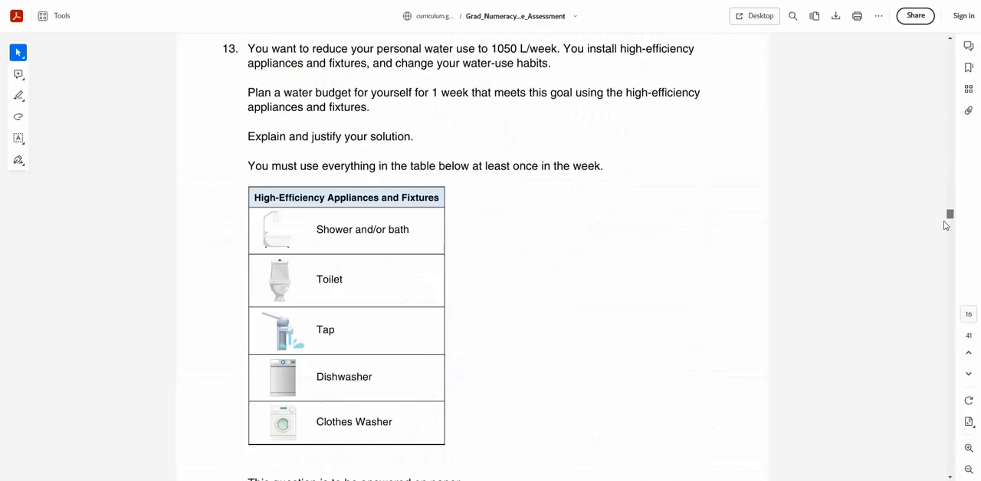
pyautogui.scroll(-3)
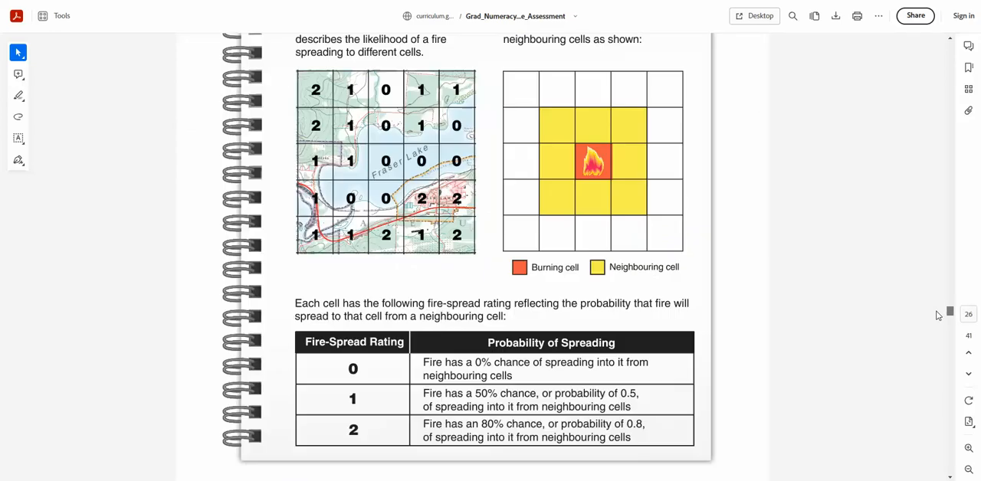
pyautogui.scroll(-3)
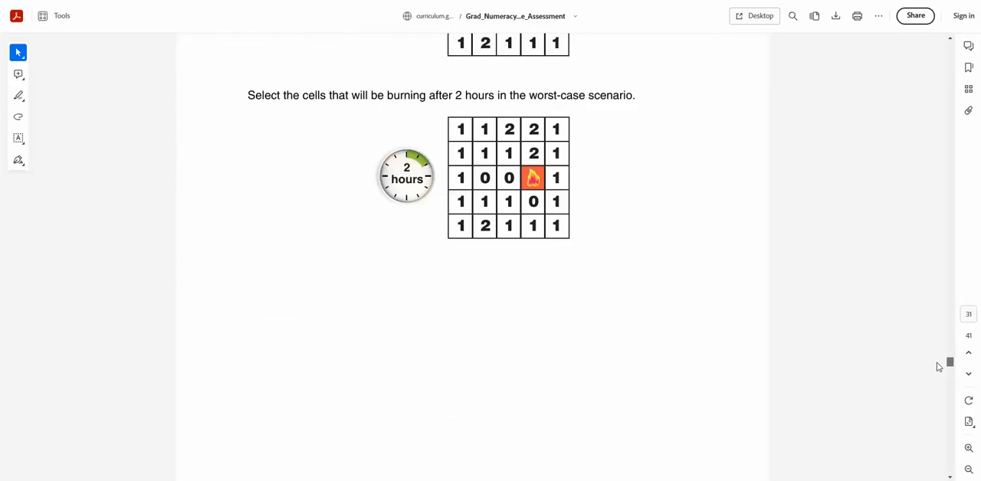
pyautogui.scroll(-3)
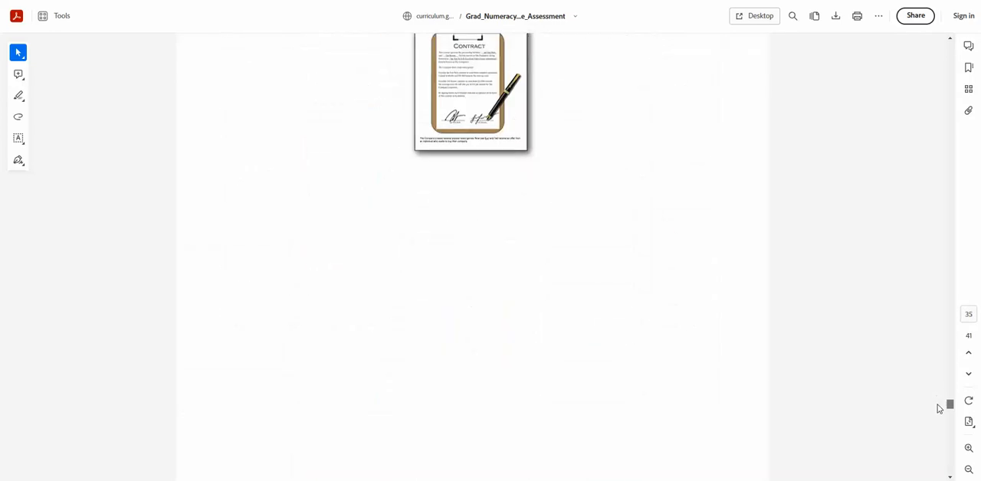
pyautogui.scroll(-3)
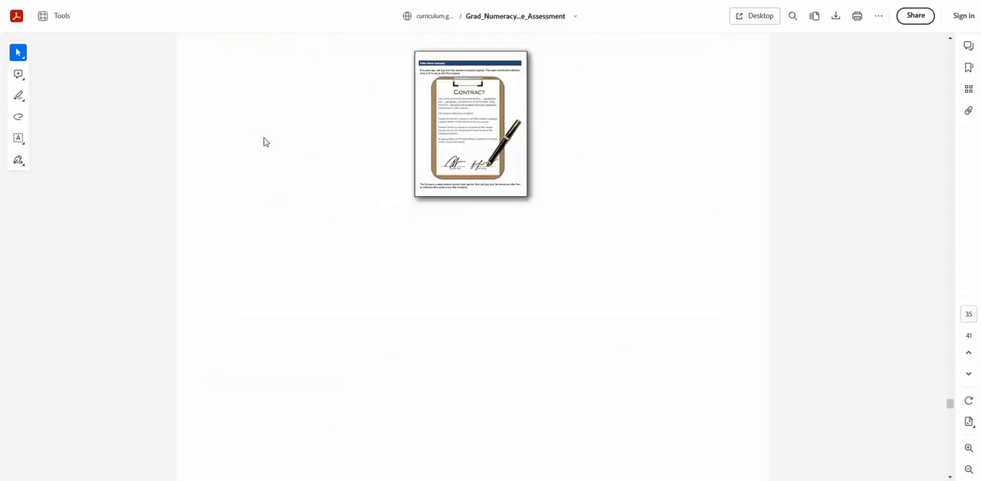
pyautogui.scroll(-3)
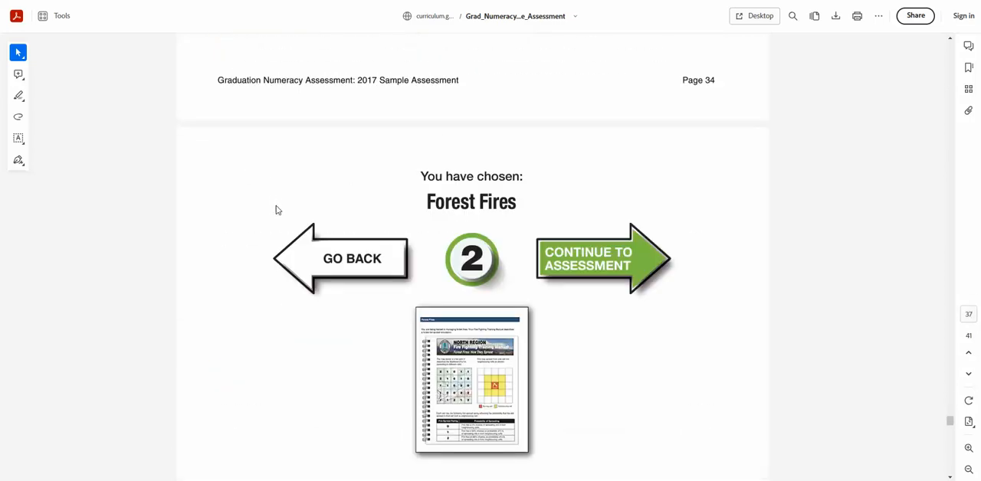
pyautogui.scroll(-3)
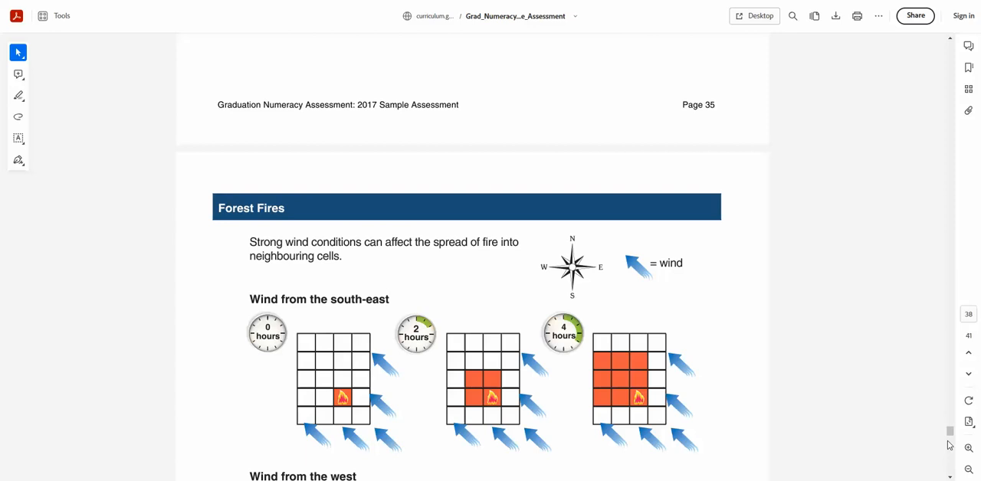
pyautogui.scroll(-3)
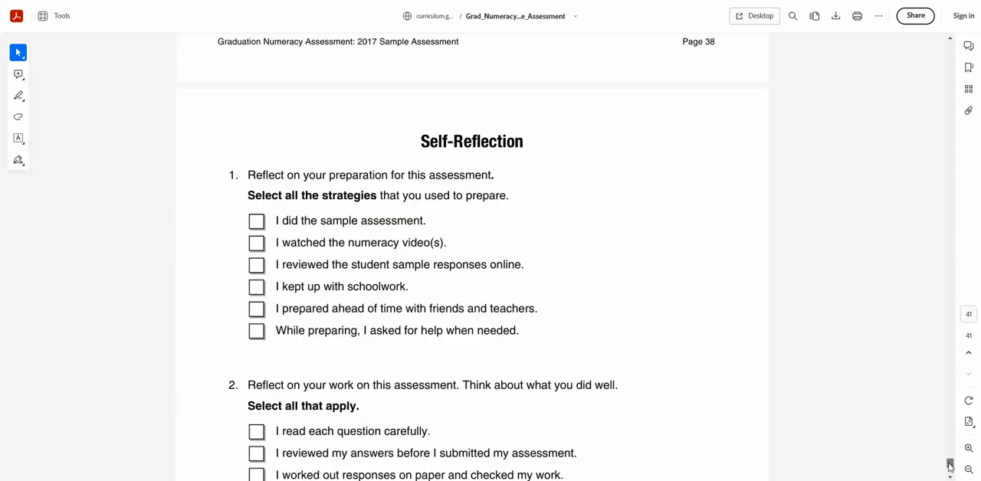
# Scroll to question 26 of the Video Game Company task on splitting the $750 000 sale
pyautogui.scroll(-3)
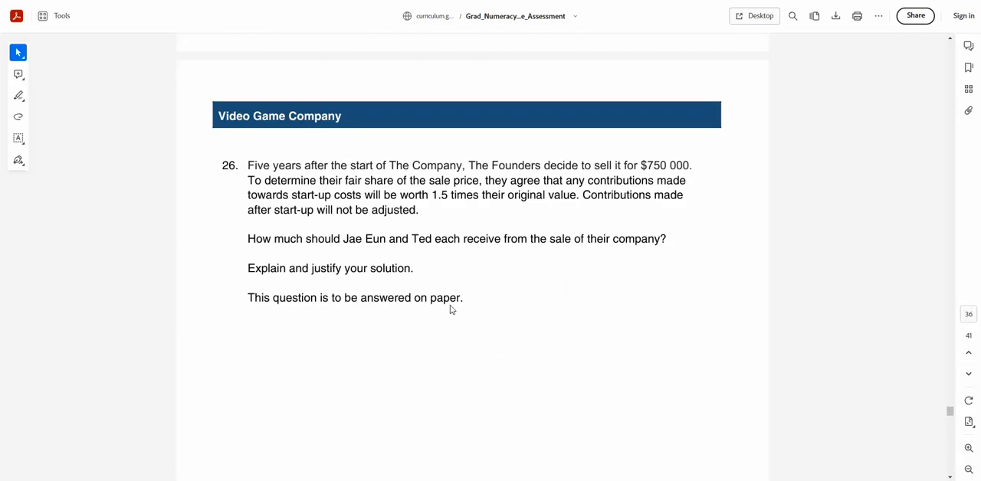
pyautogui.moveTo(938, 266)
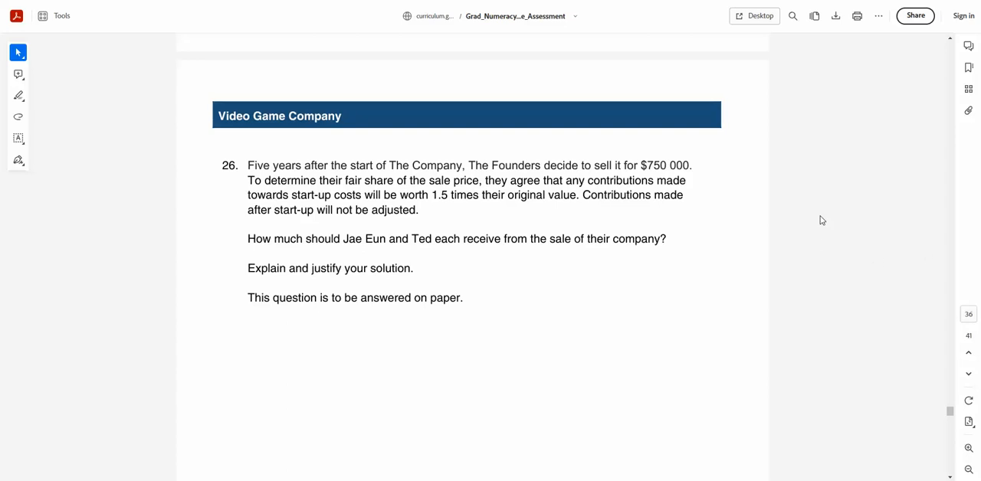
pyautogui.moveTo(950, 414)
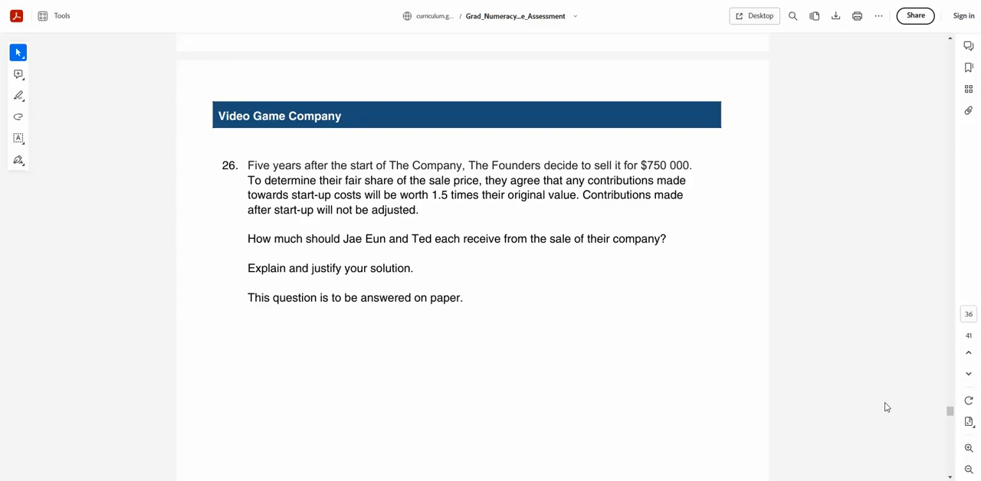
pyautogui.moveTo(680, 478)
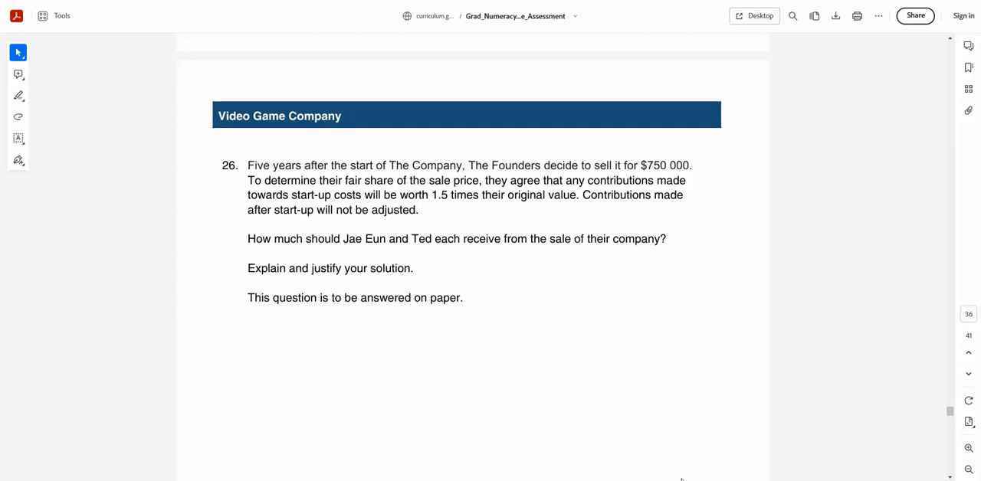
pyautogui.moveTo(255, 278)
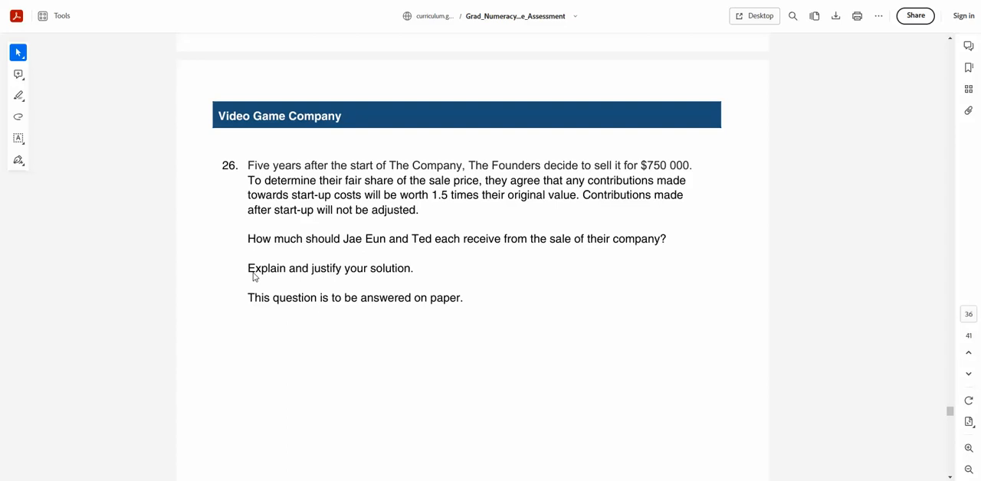
pyautogui.moveTo(815, 312)
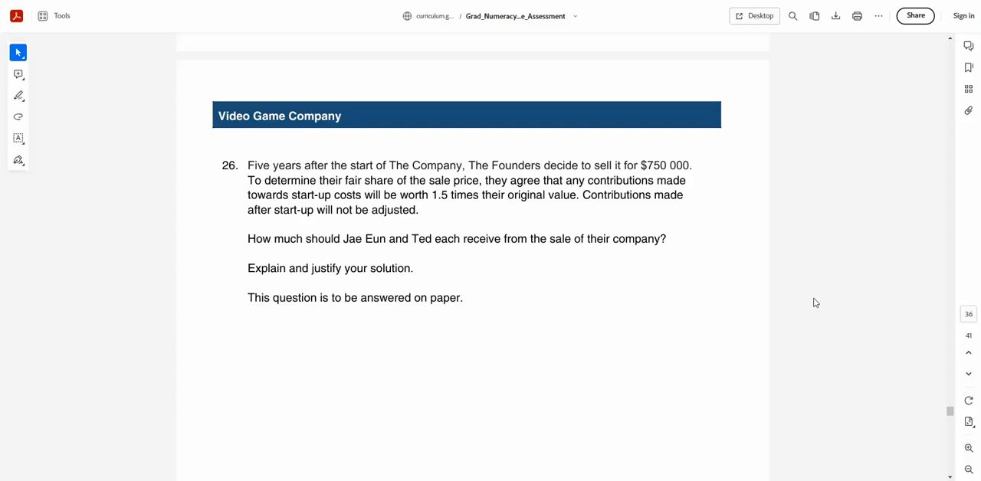
pyautogui.moveTo(815, 279)
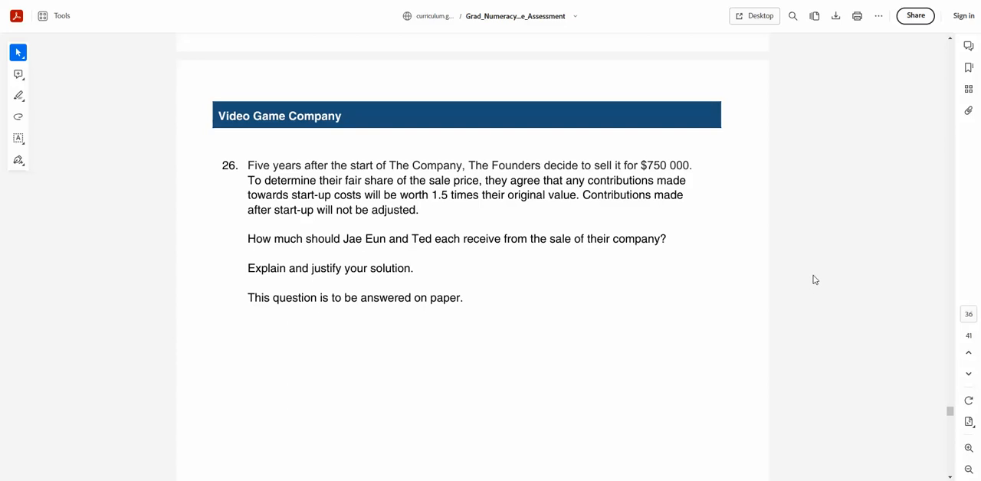
pyautogui.moveTo(820, 175)
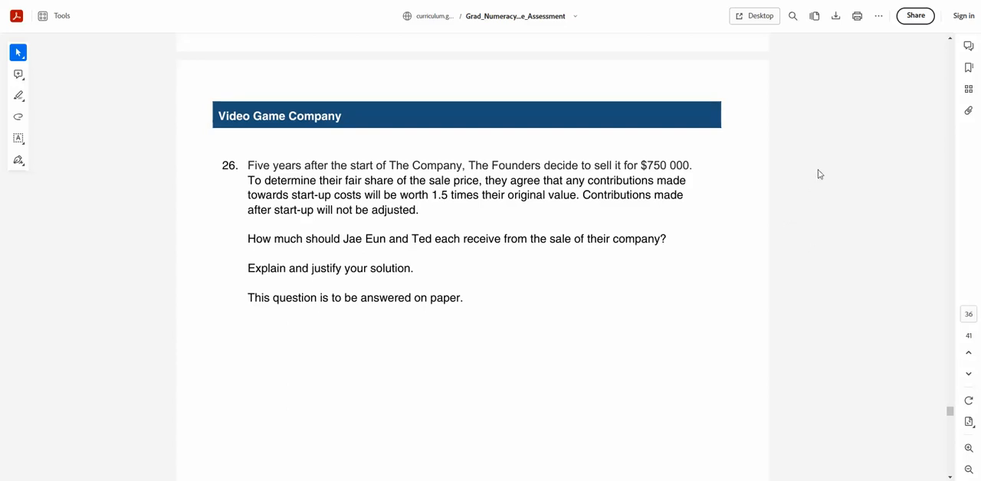
pyautogui.moveTo(861, 227)
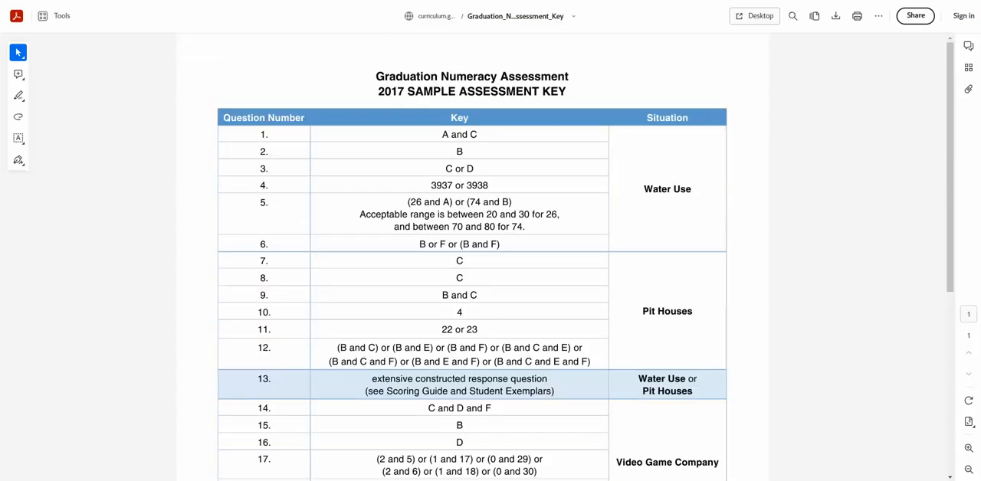
pyautogui.moveTo(600, 87)
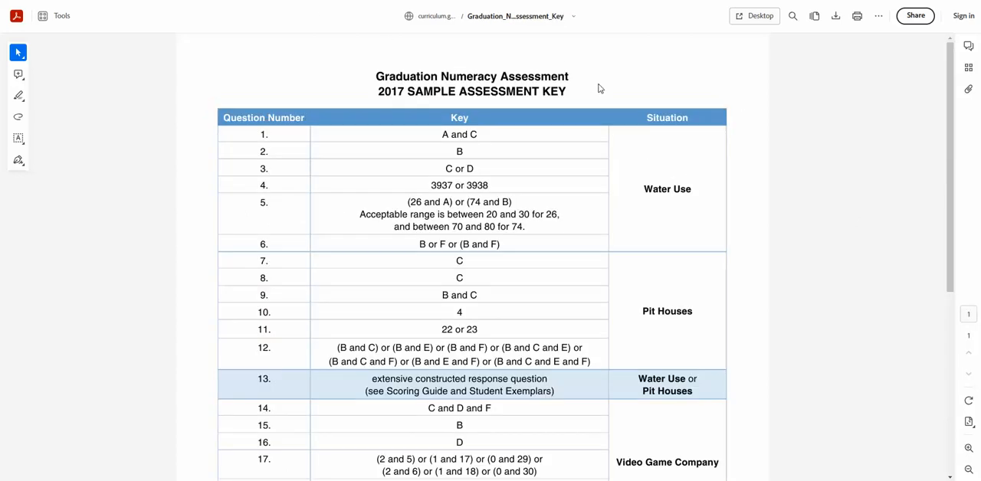
# In the Sample Assessment Key PDF, select question 1's answer (A and C) and scroll down the key
pyautogui.doubleClick(460, 135)
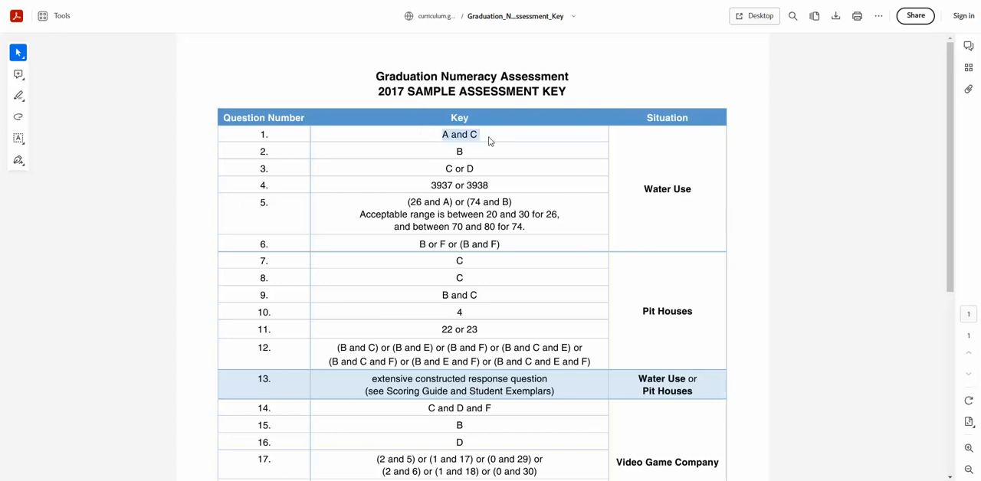
pyautogui.click(460, 134)
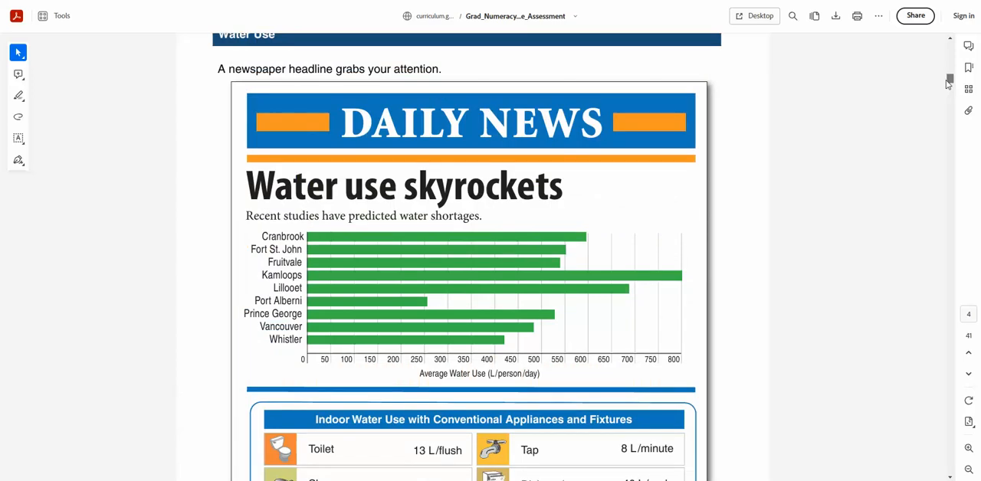
pyautogui.scroll(-3)
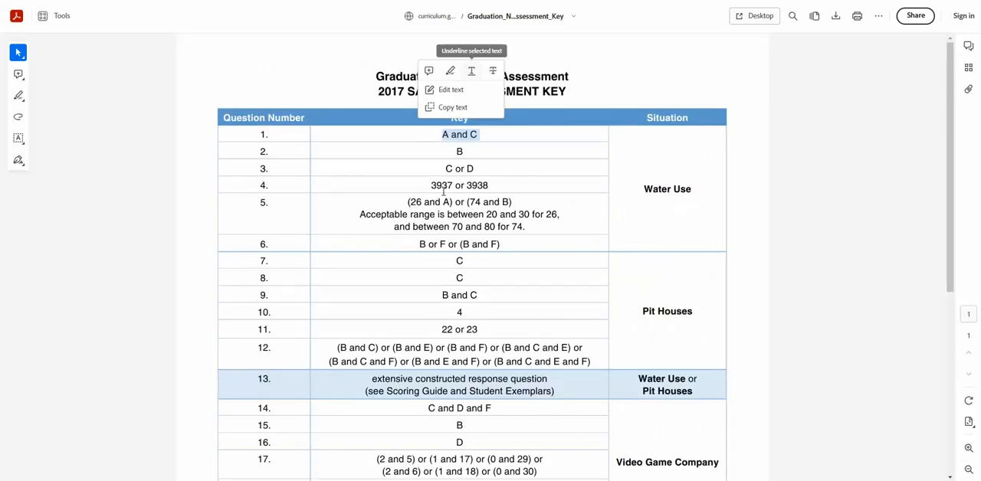
# Scroll down the key to the answers for questions 13–26 and the Forest Fires grid
pyautogui.scroll(-3)
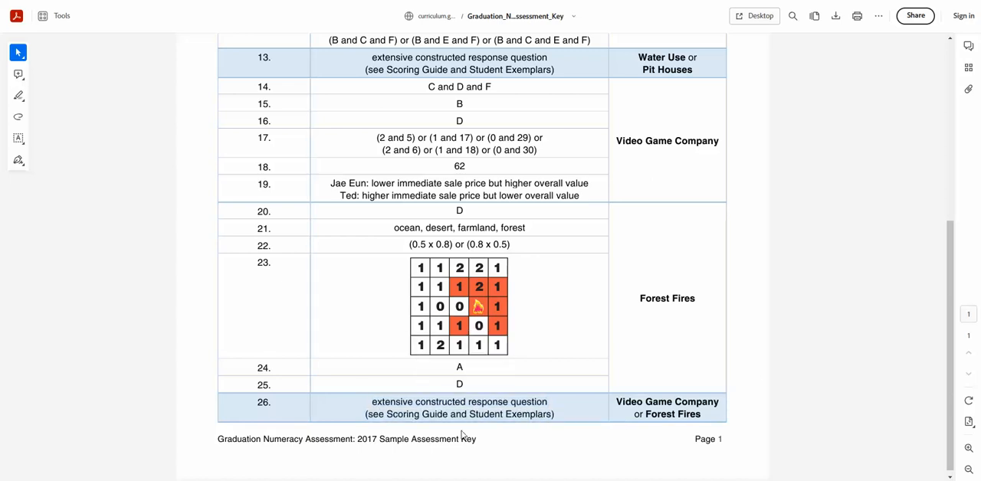
pyautogui.moveTo(920, 343)
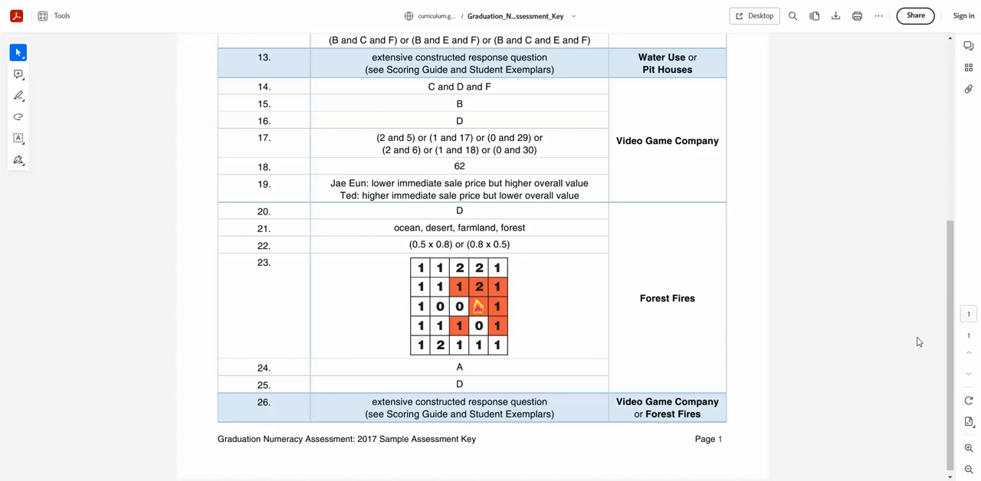
pyautogui.moveTo(888, 340)
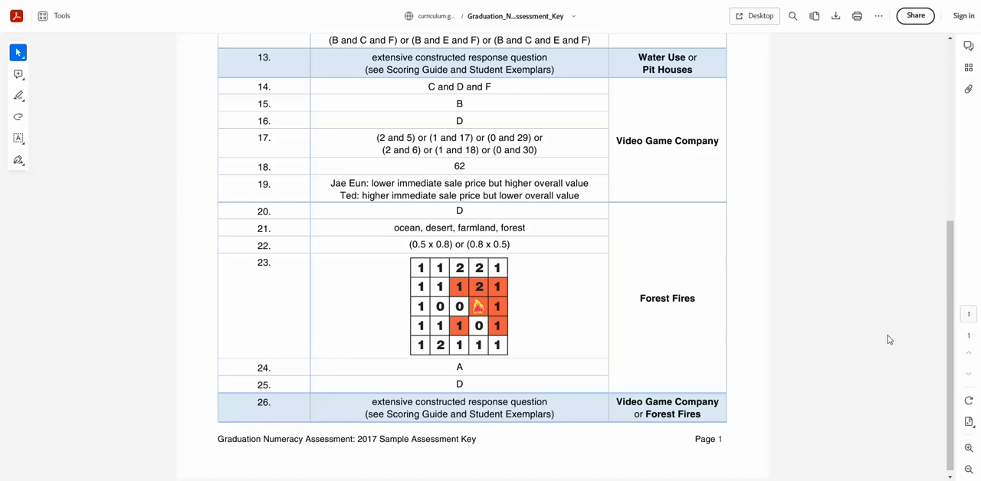
pyautogui.moveTo(876, 364)
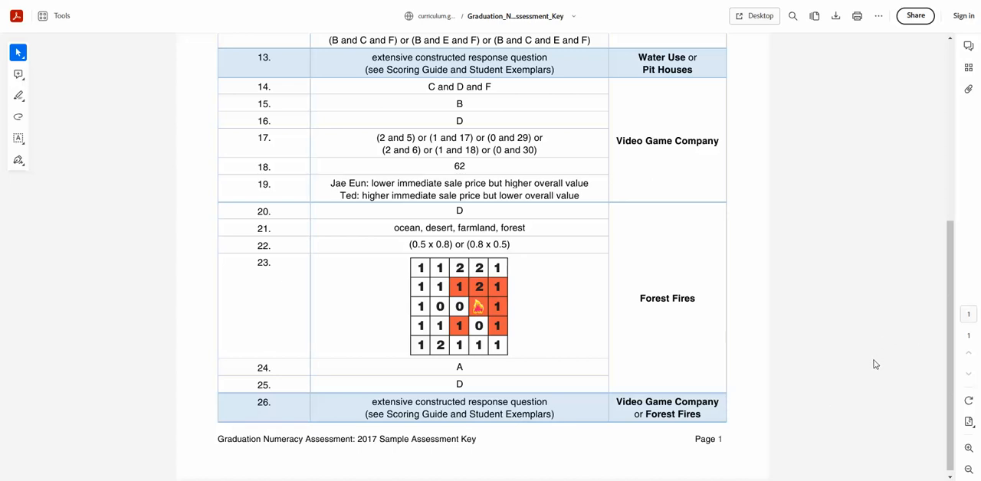
pyautogui.moveTo(864, 374)
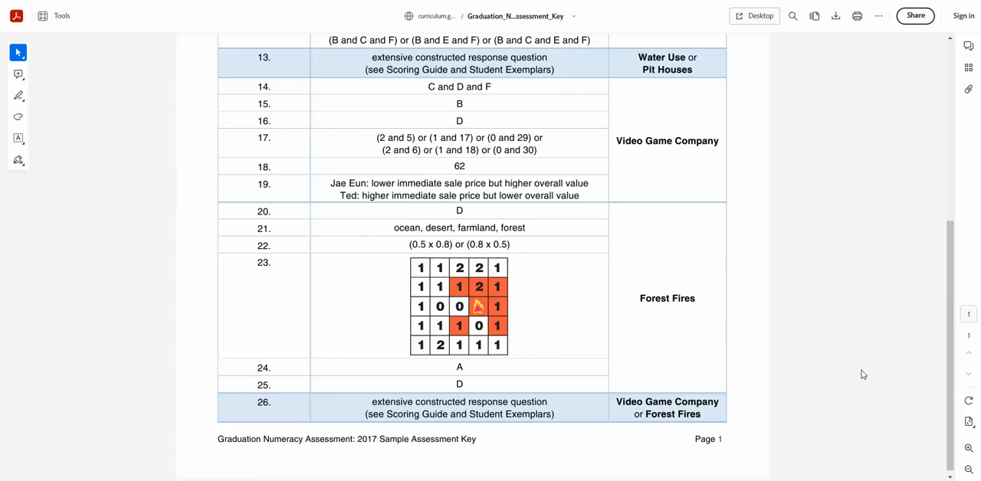
pyautogui.moveTo(858, 380)
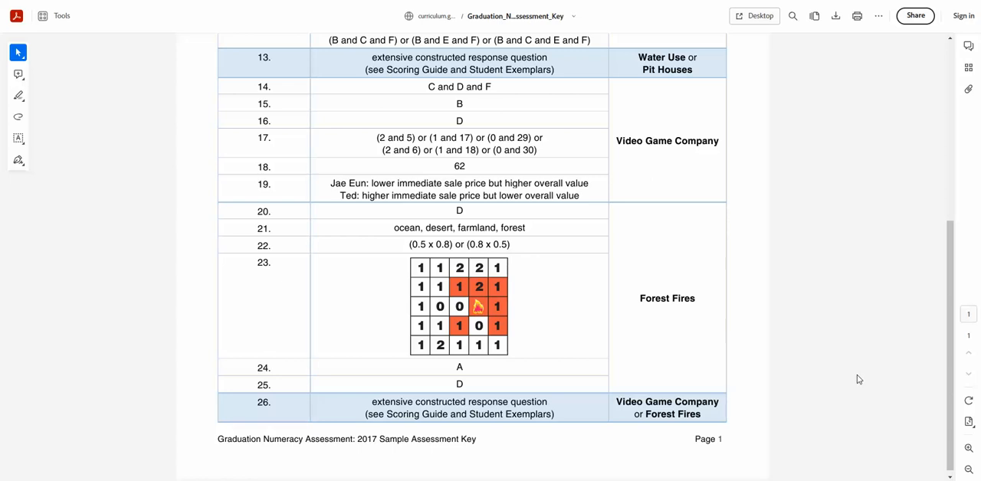
pyautogui.moveTo(865, 356)
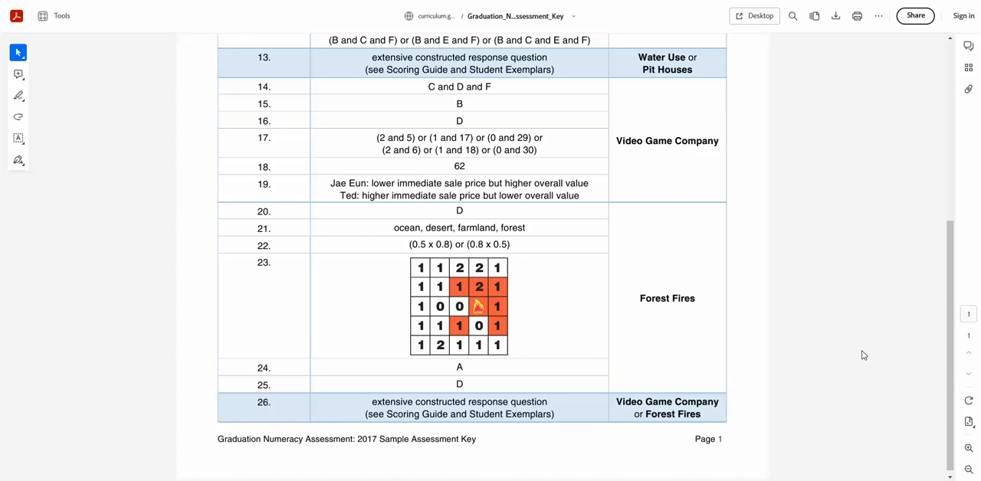
# Scroll back to the top of the key showing the Water Use and Pit Houses answers
pyautogui.scroll(3)
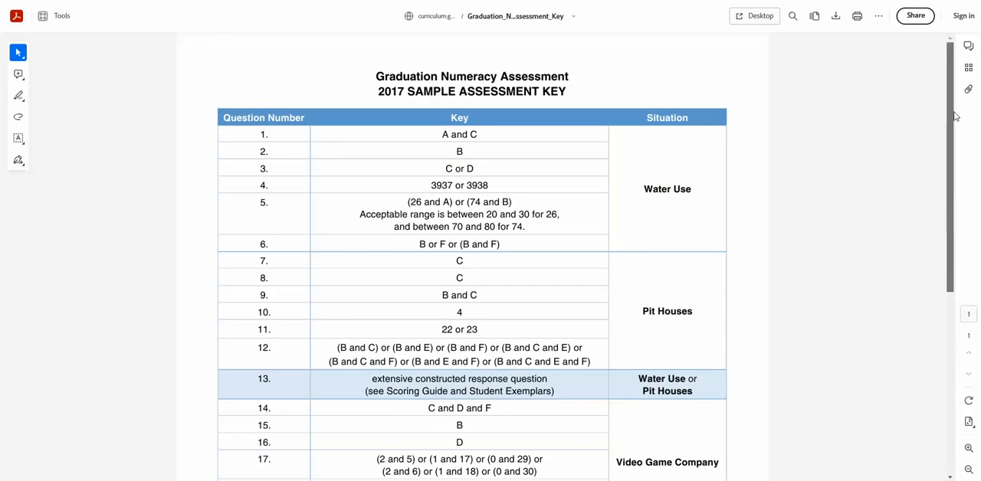
pyautogui.moveTo(783, 147)
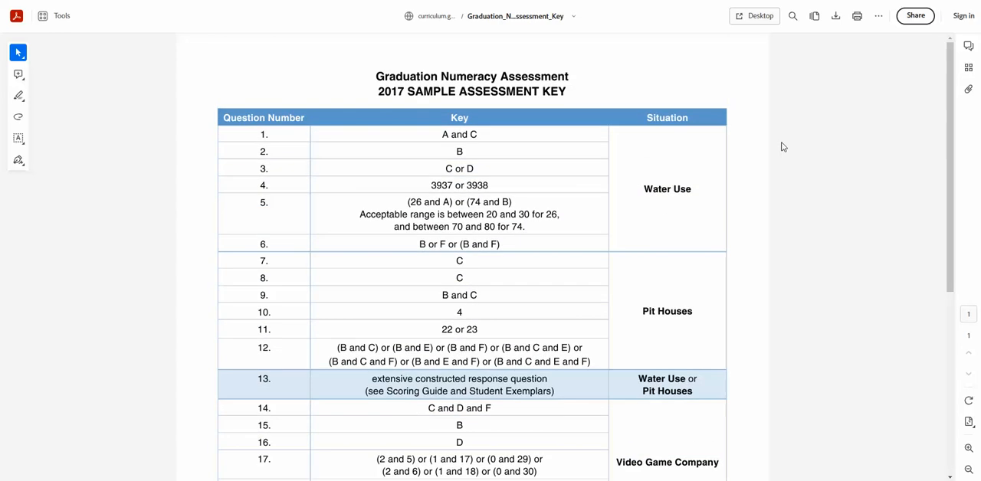
pyautogui.moveTo(796, 135)
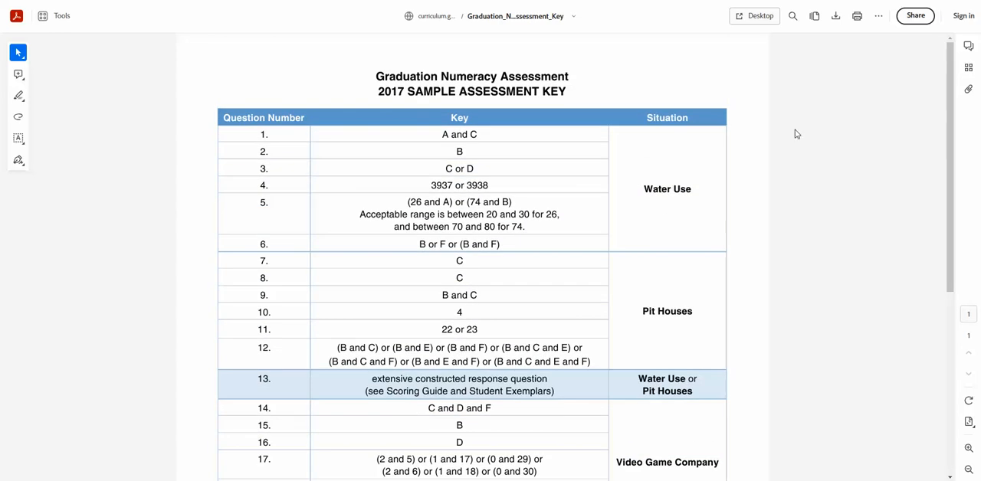
pyautogui.moveTo(833, 126)
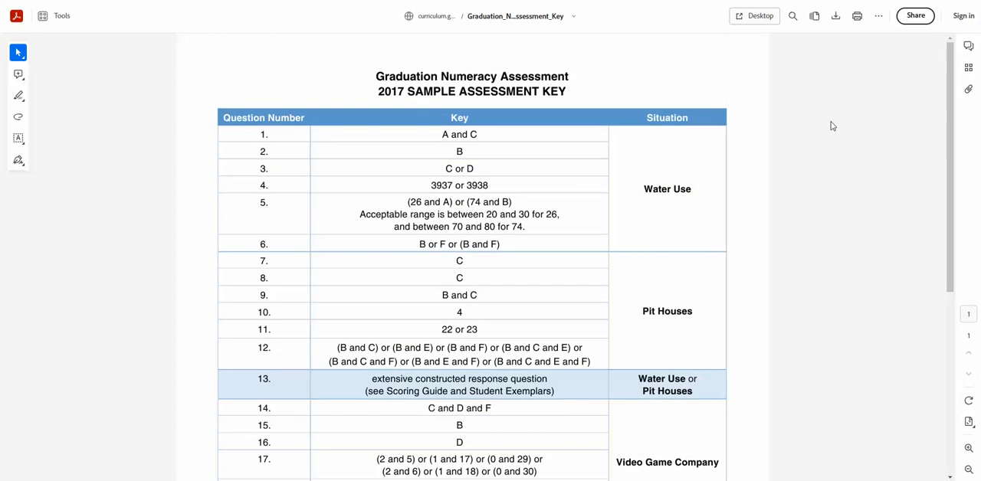